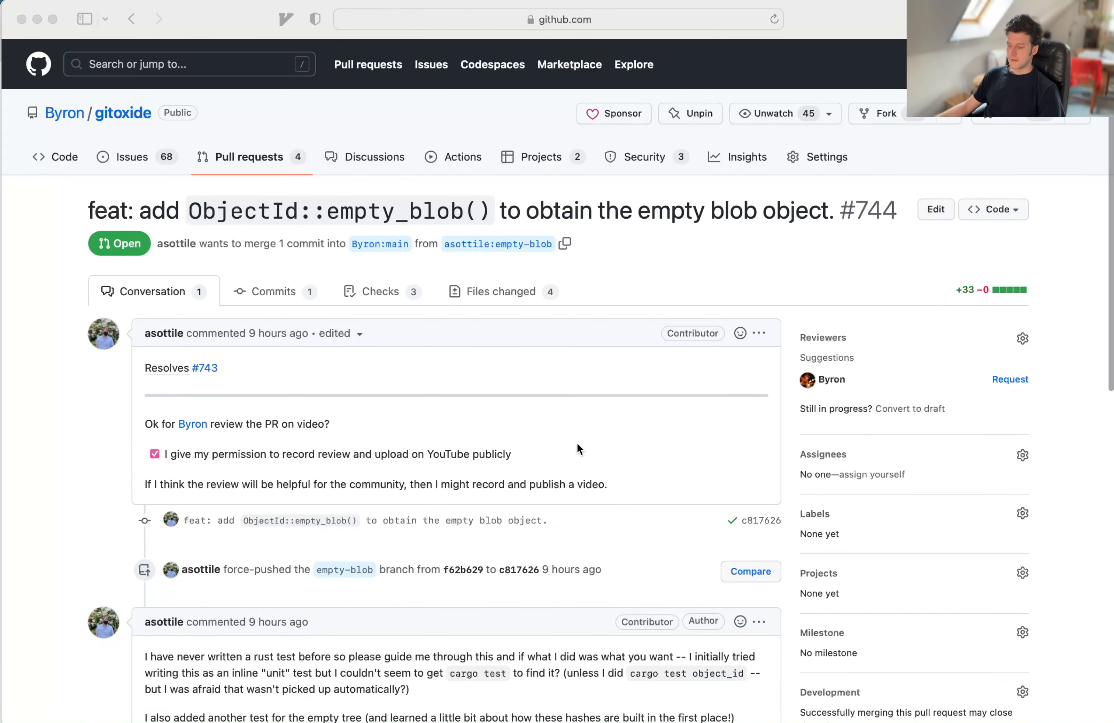
pyautogui.moveTo(625, 302)
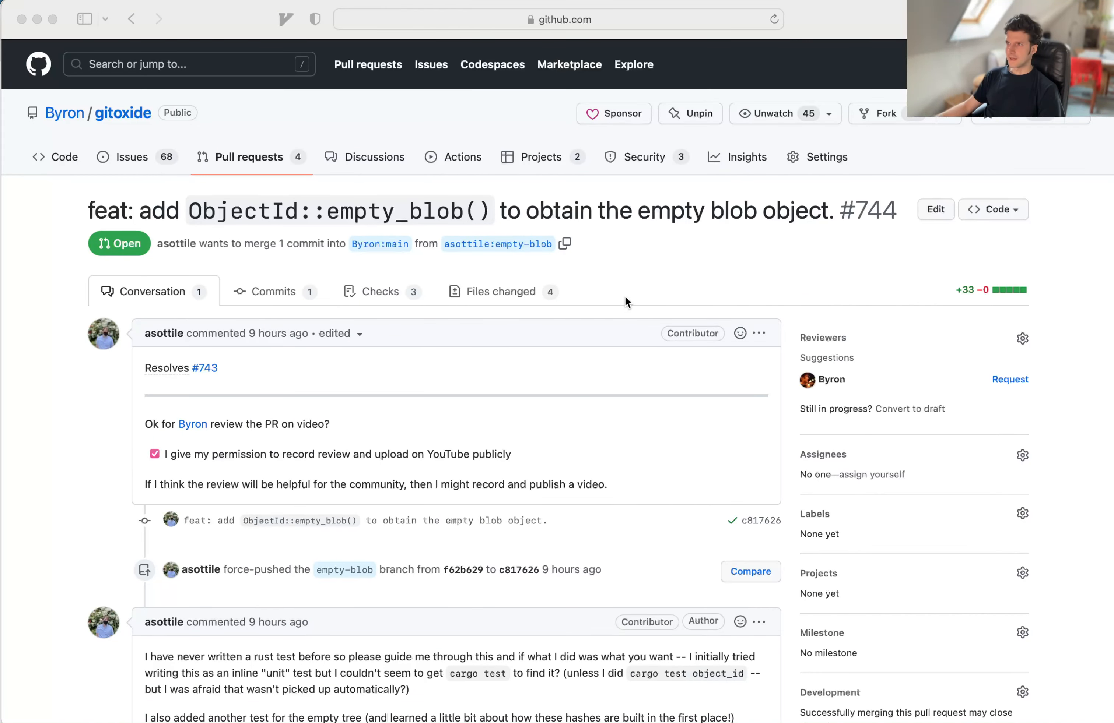
pyautogui.moveTo(357, 221)
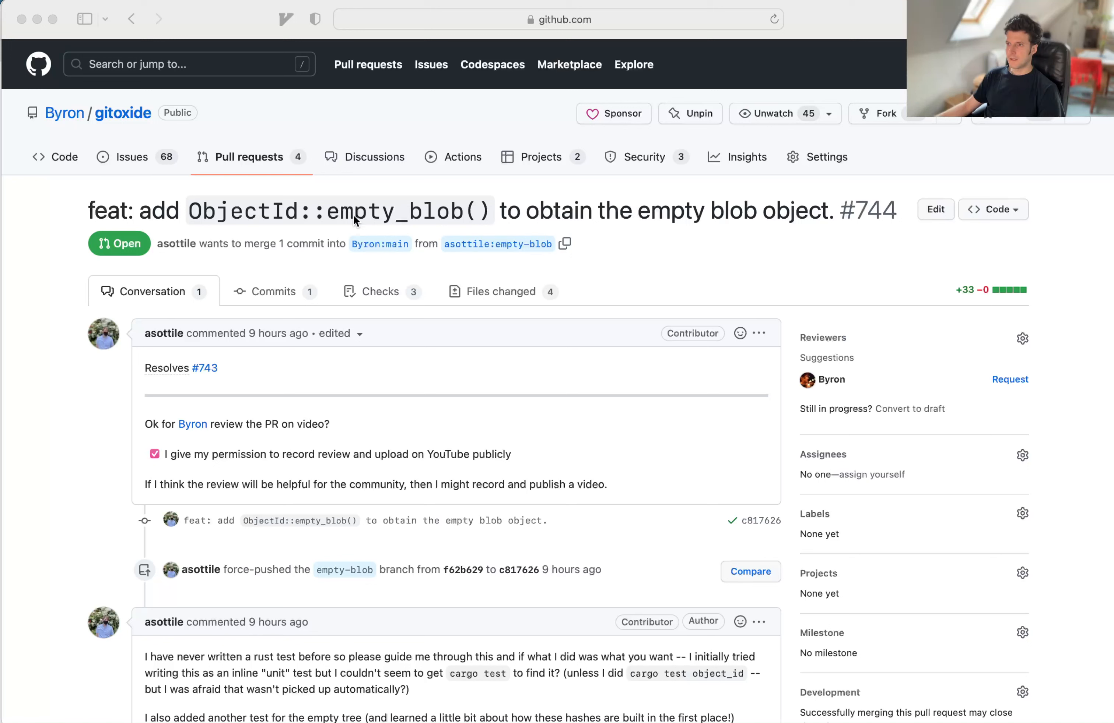
pyautogui.moveTo(381, 207)
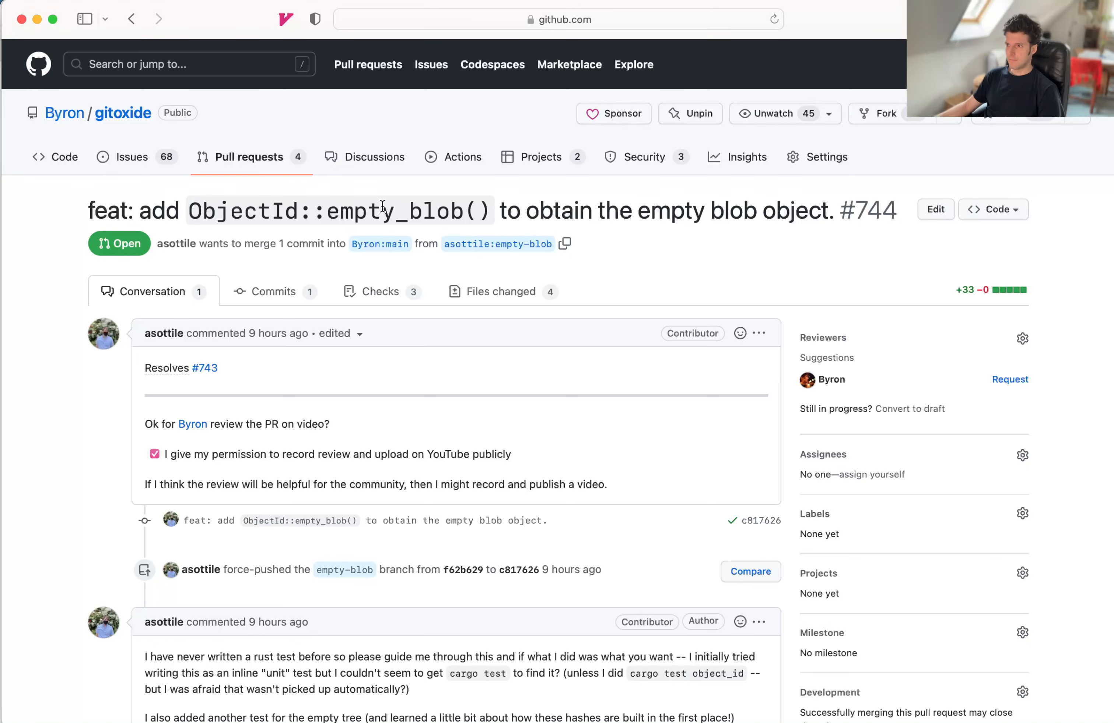
# Step: View PR #744's changed files and read the diffs for Cargo.lock, Cargo.toml, object_id.rs and mod.rs
pyautogui.doubleClick(395, 211)
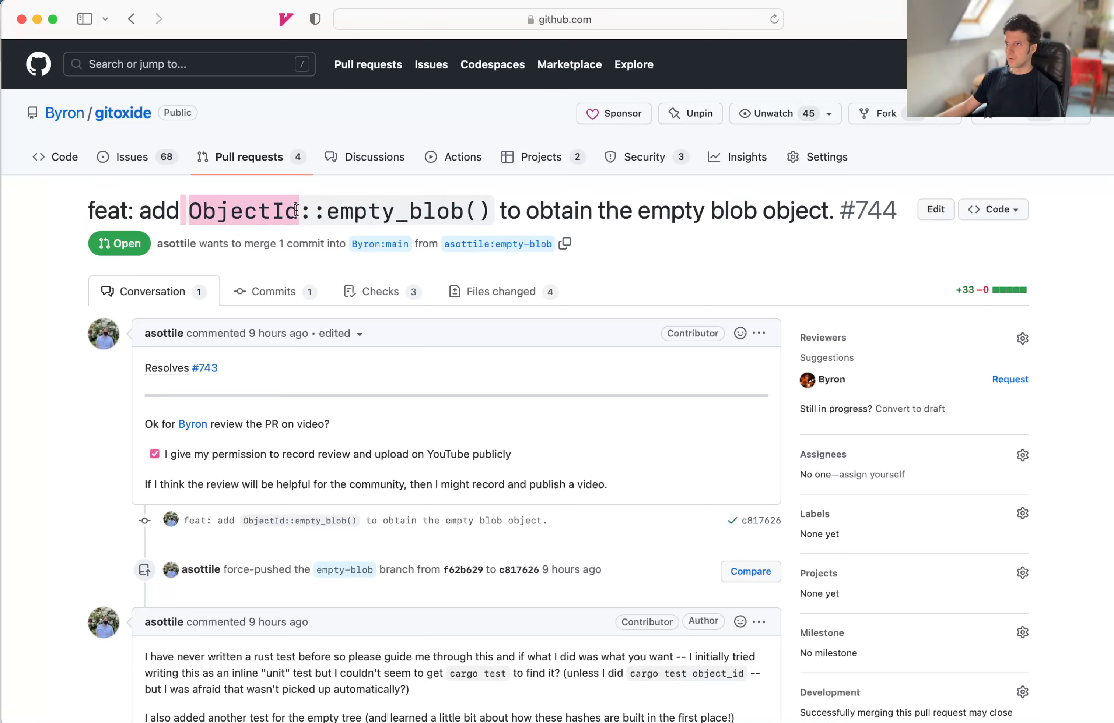
pyautogui.moveTo(433, 240)
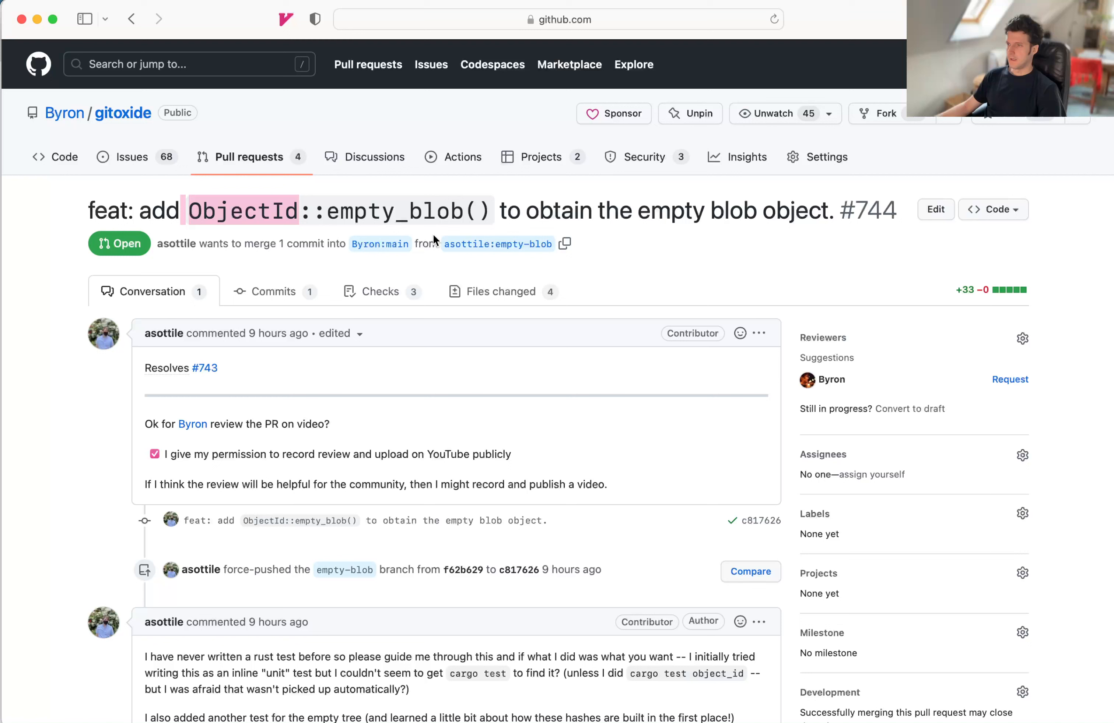
pyautogui.moveTo(431, 233)
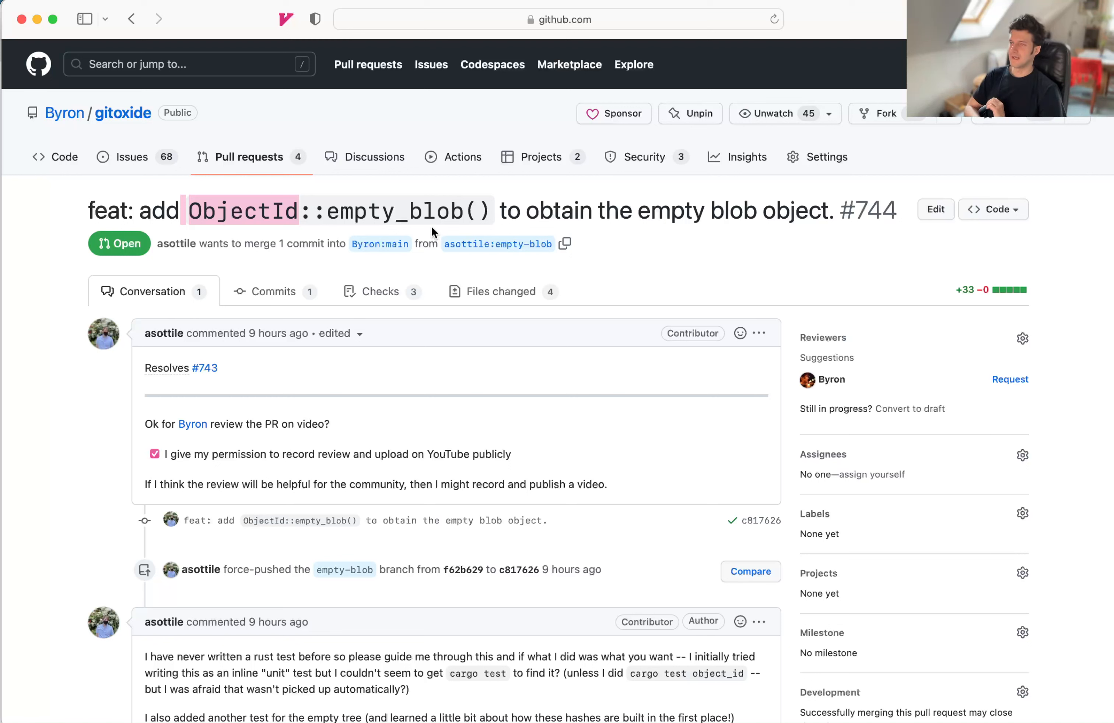
pyautogui.moveTo(181, 347)
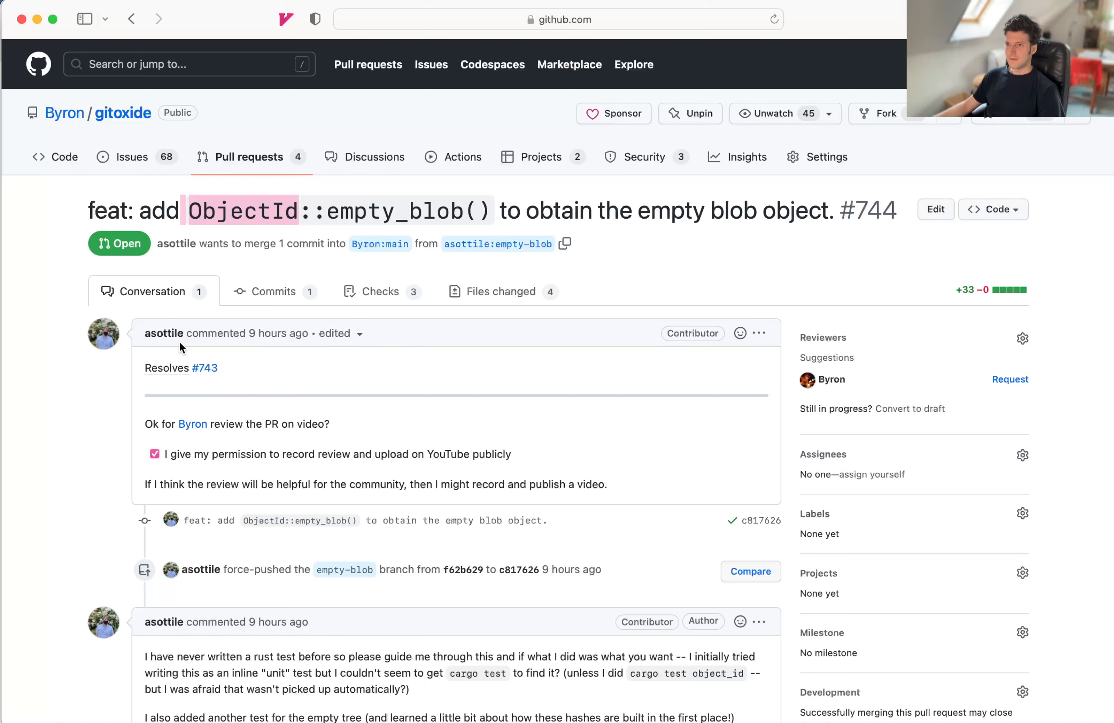
pyautogui.moveTo(528, 245)
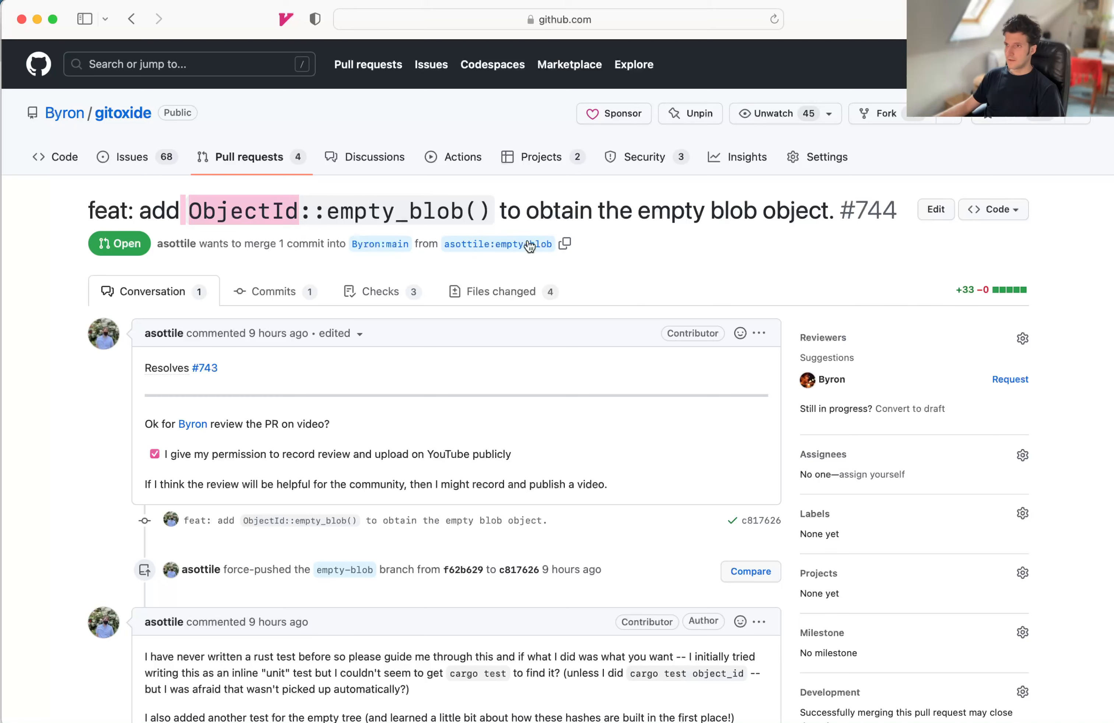
pyautogui.scroll(-3)
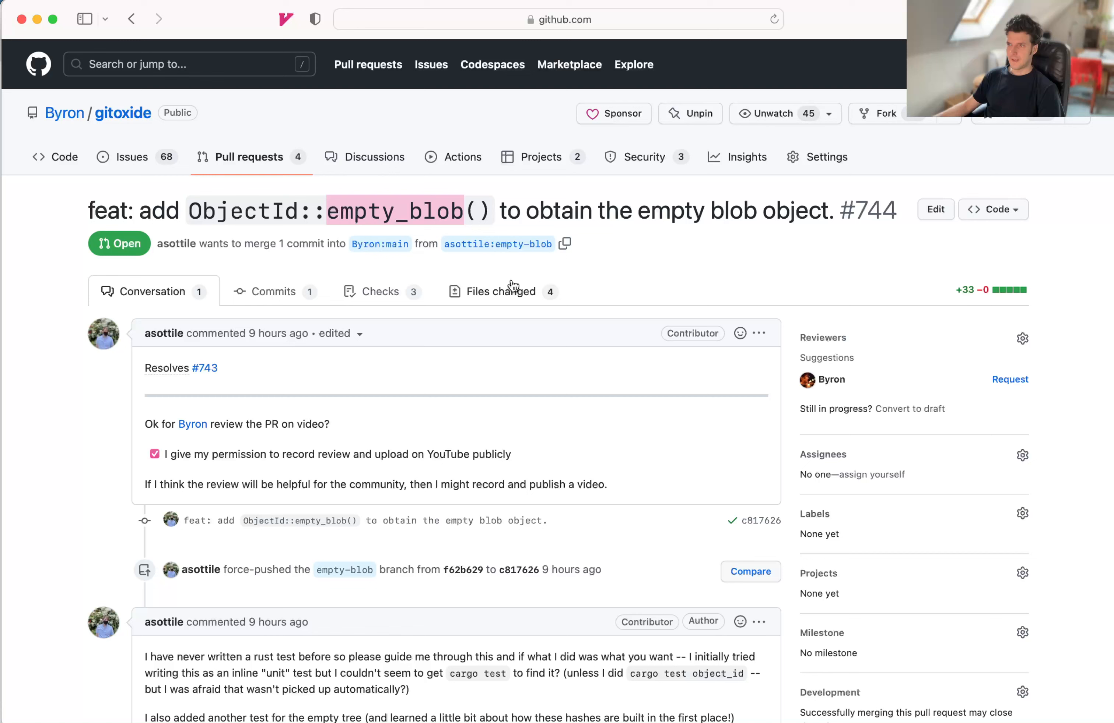
pyautogui.click(502, 292)
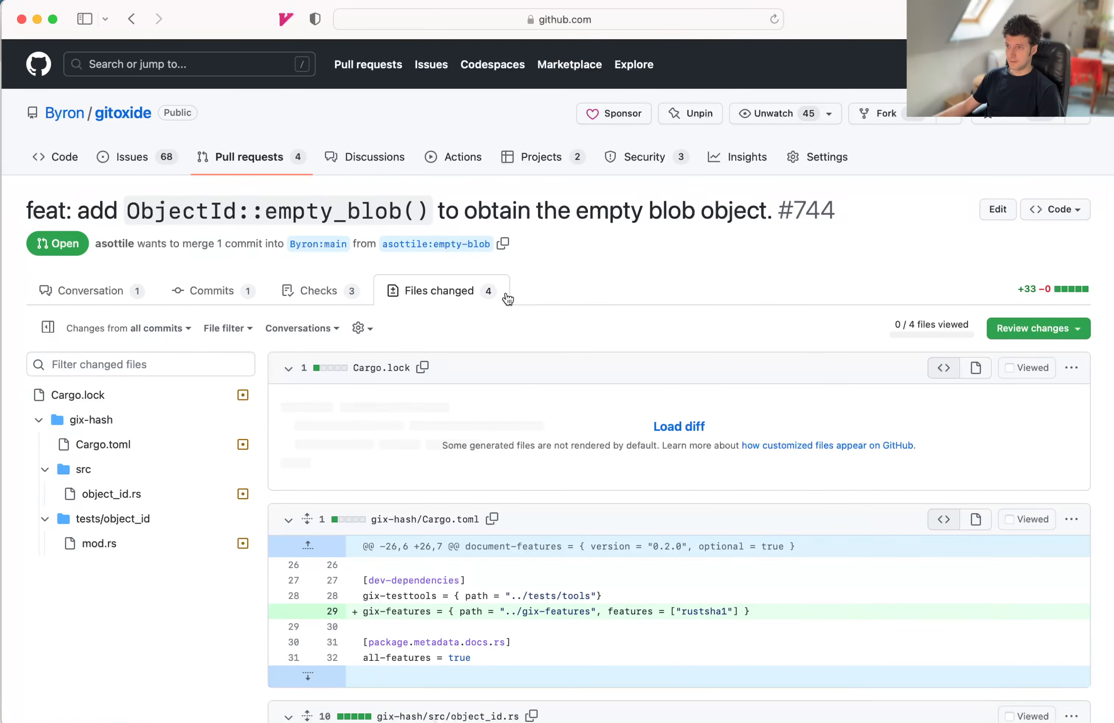
pyautogui.scroll(-3)
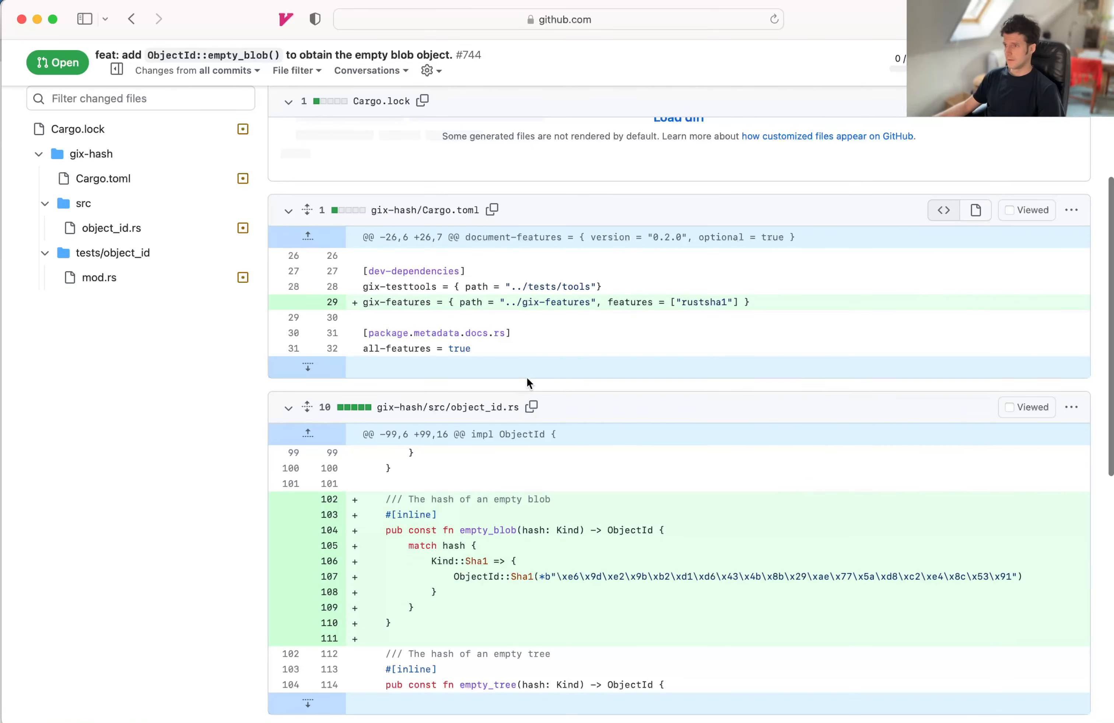
pyautogui.scroll(-3)
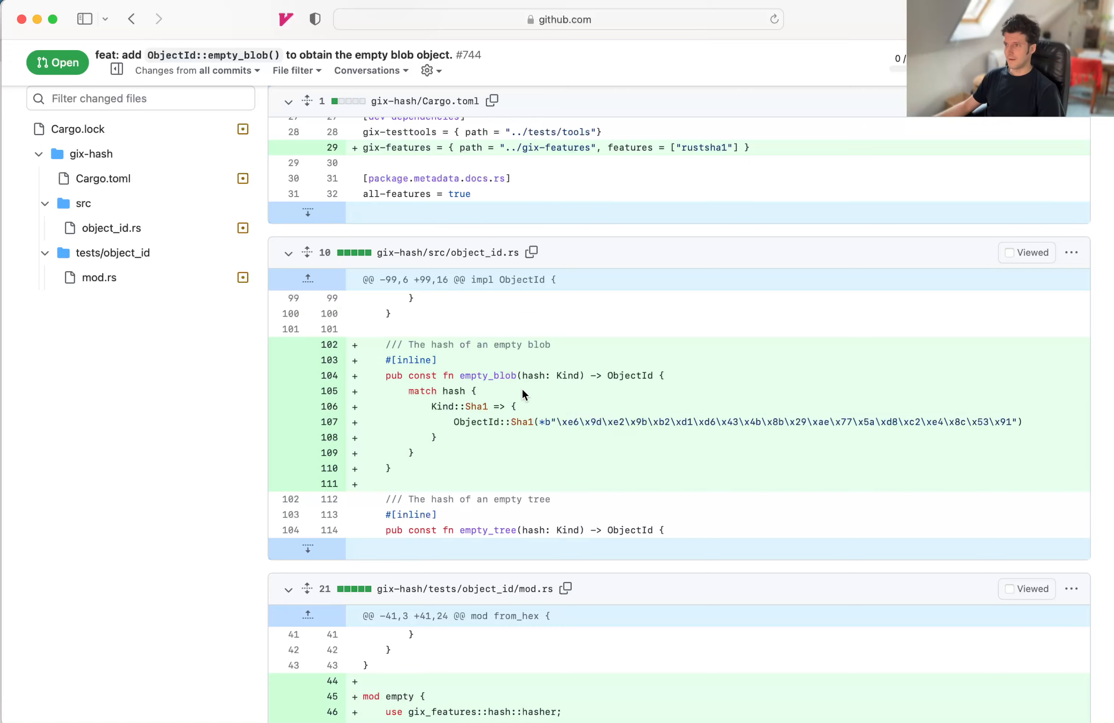
pyautogui.scroll(-3)
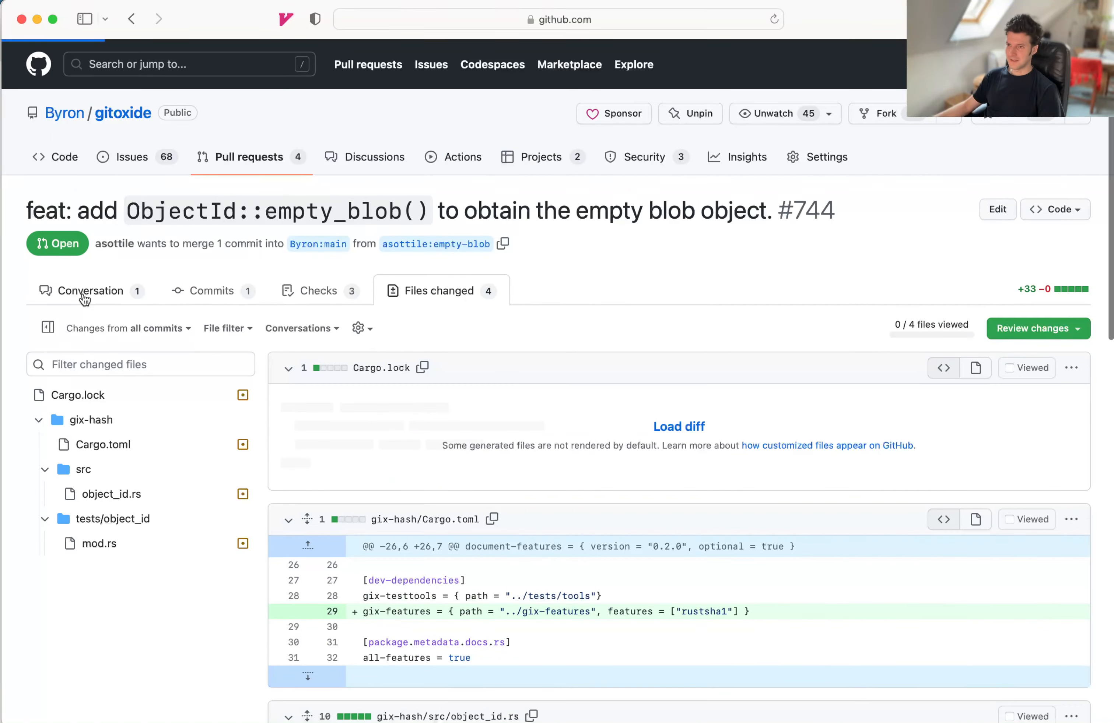
# Step: Return to the conversation and highlight the author's remarks on cargo test, unit tests and the empty-tree test
pyautogui.click(91, 290)
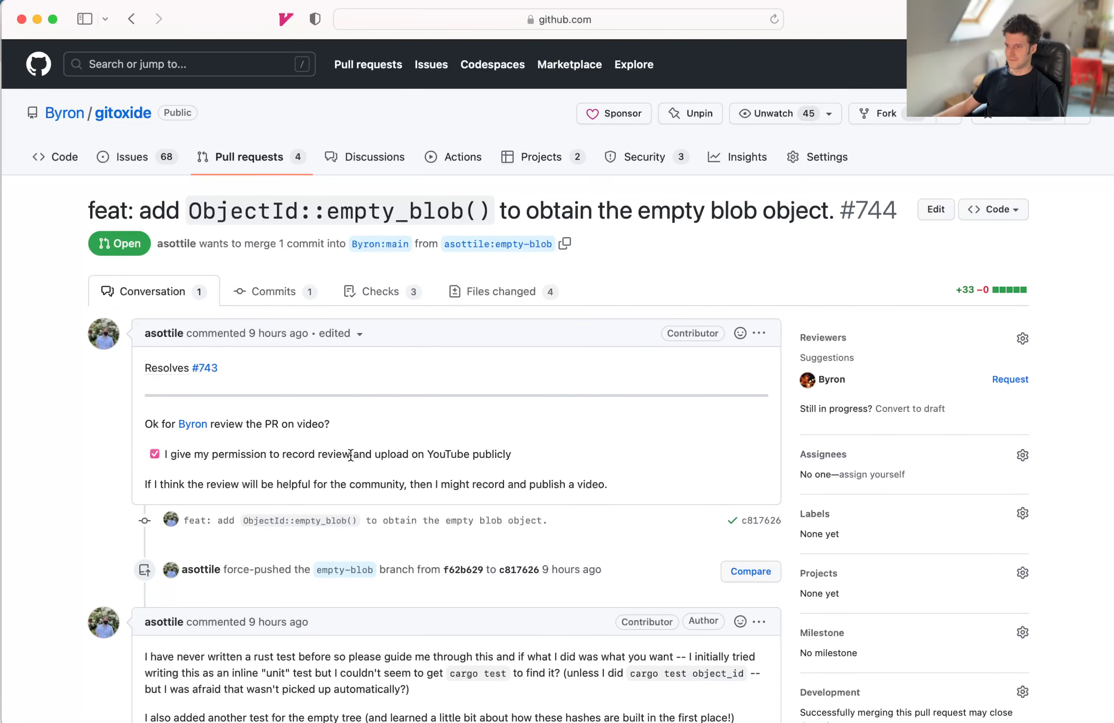
pyautogui.scroll(-3)
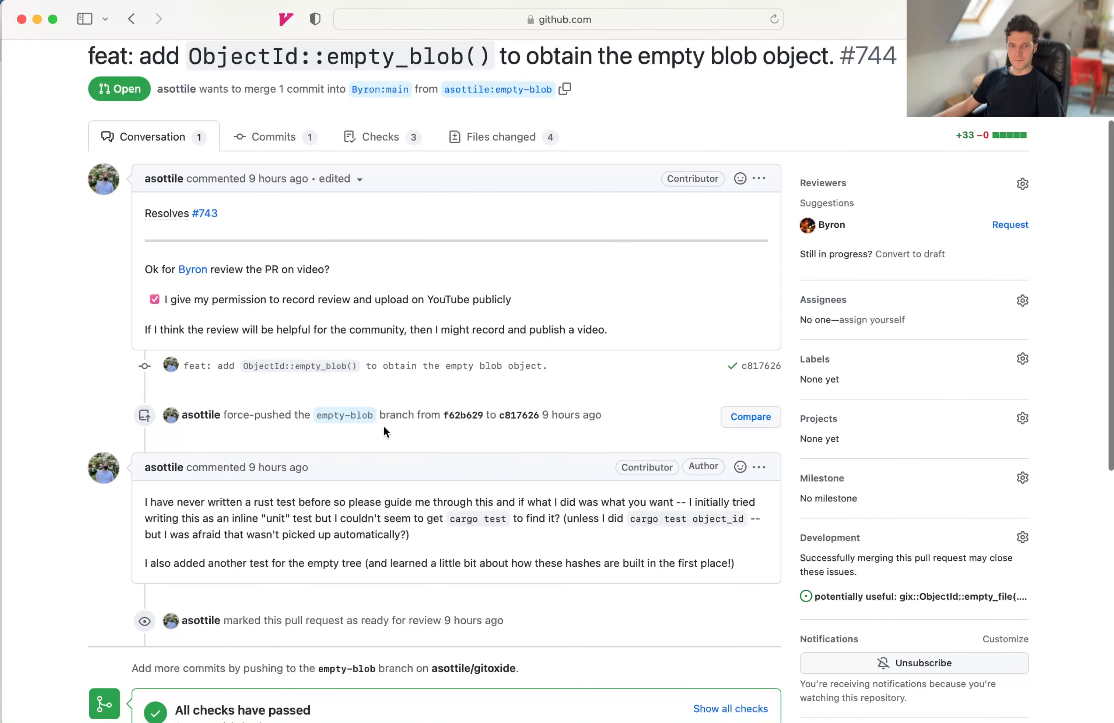
pyautogui.moveTo(518, 446)
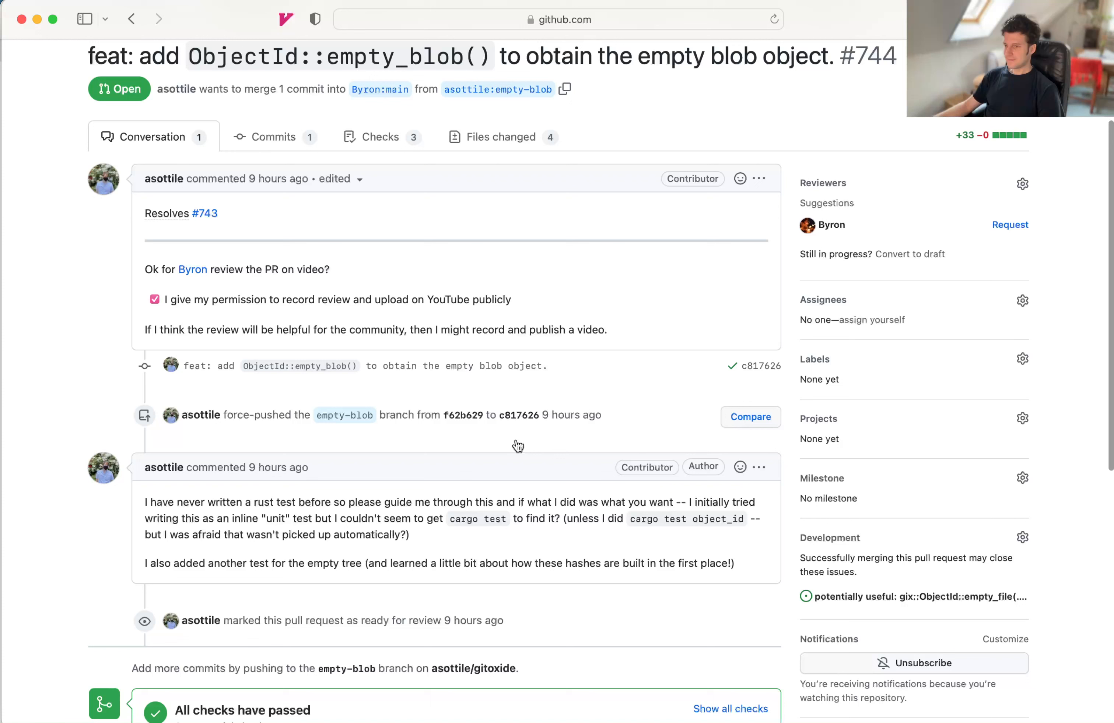
pyautogui.moveTo(477, 442)
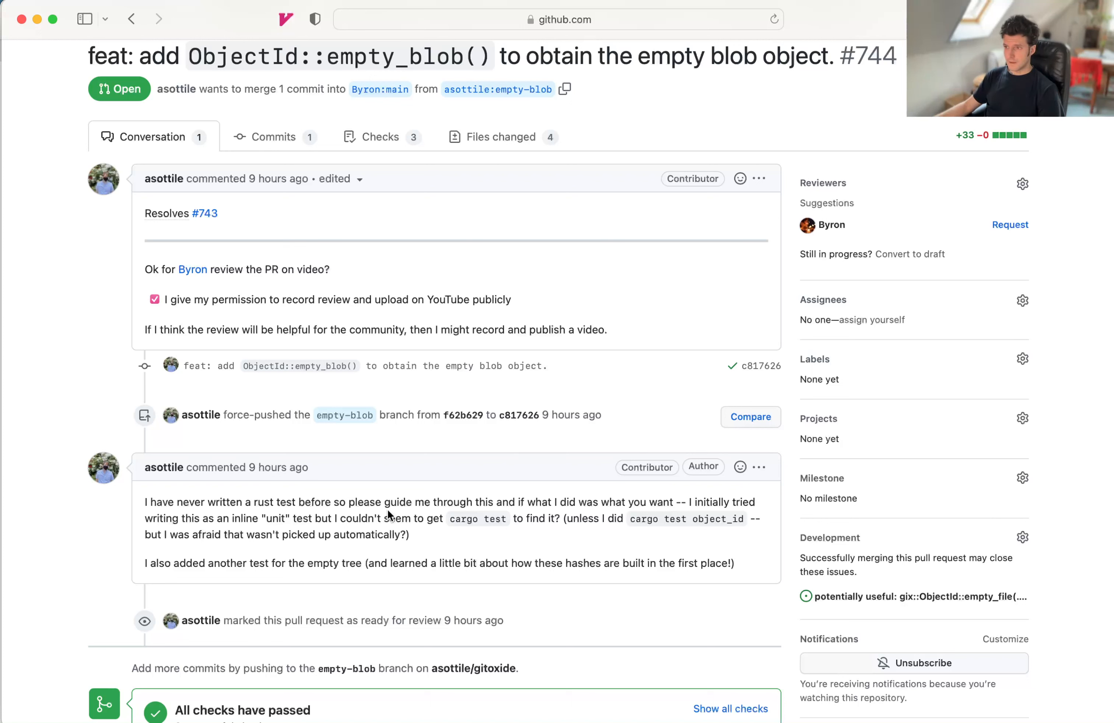
pyautogui.doubleClick(161, 502)
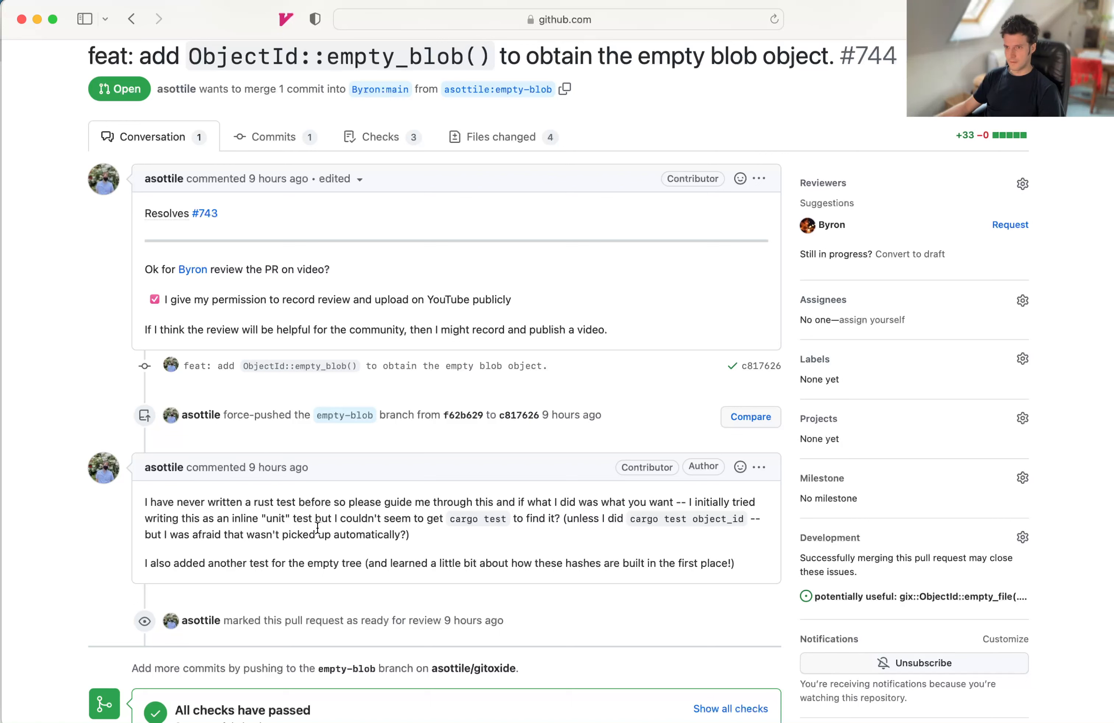
pyautogui.moveTo(201, 519); pyautogui.dragTo(586, 518)
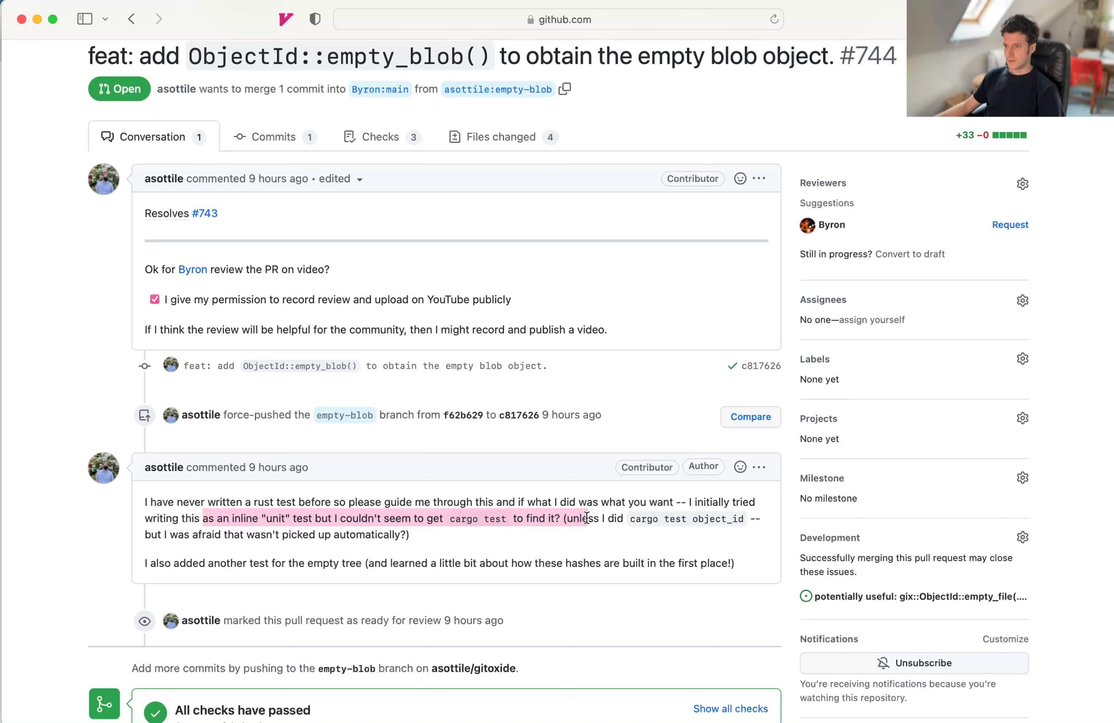
pyautogui.doubleClick(275, 517)
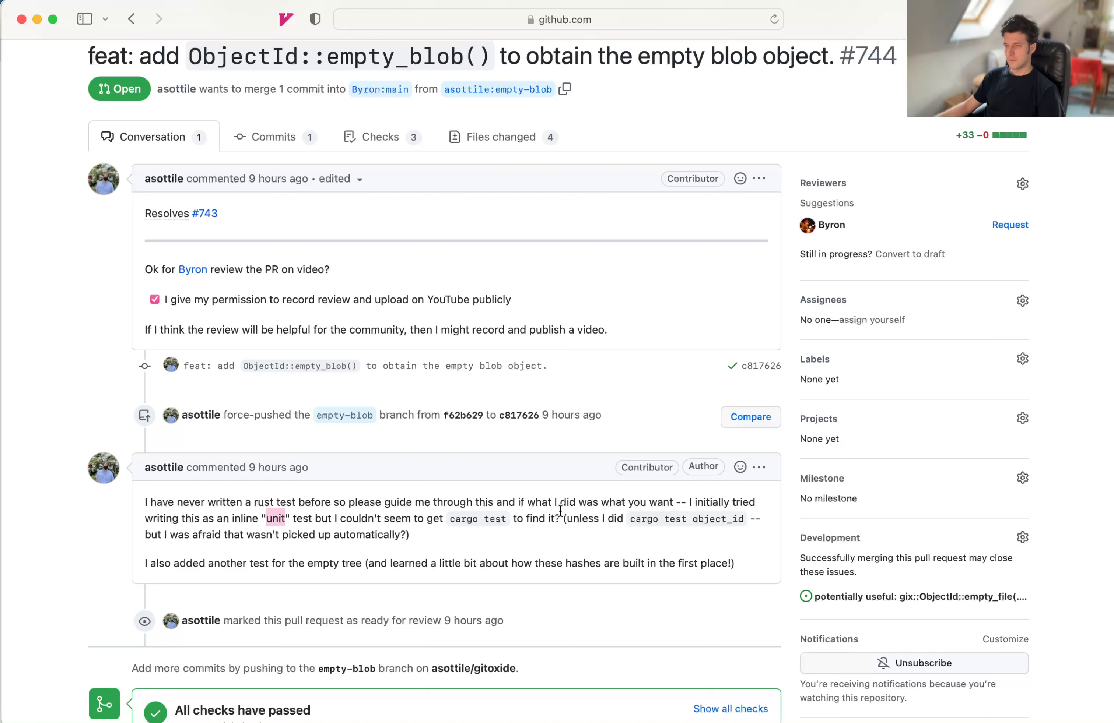
pyautogui.moveTo(640, 522)
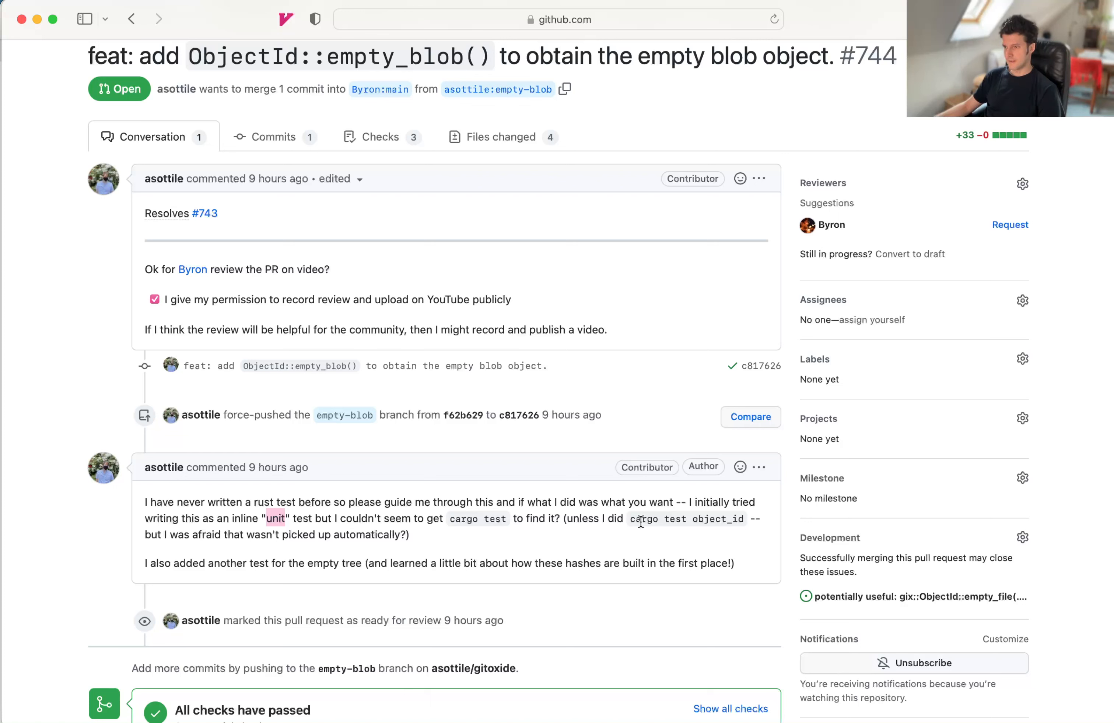
pyautogui.moveTo(472, 515)
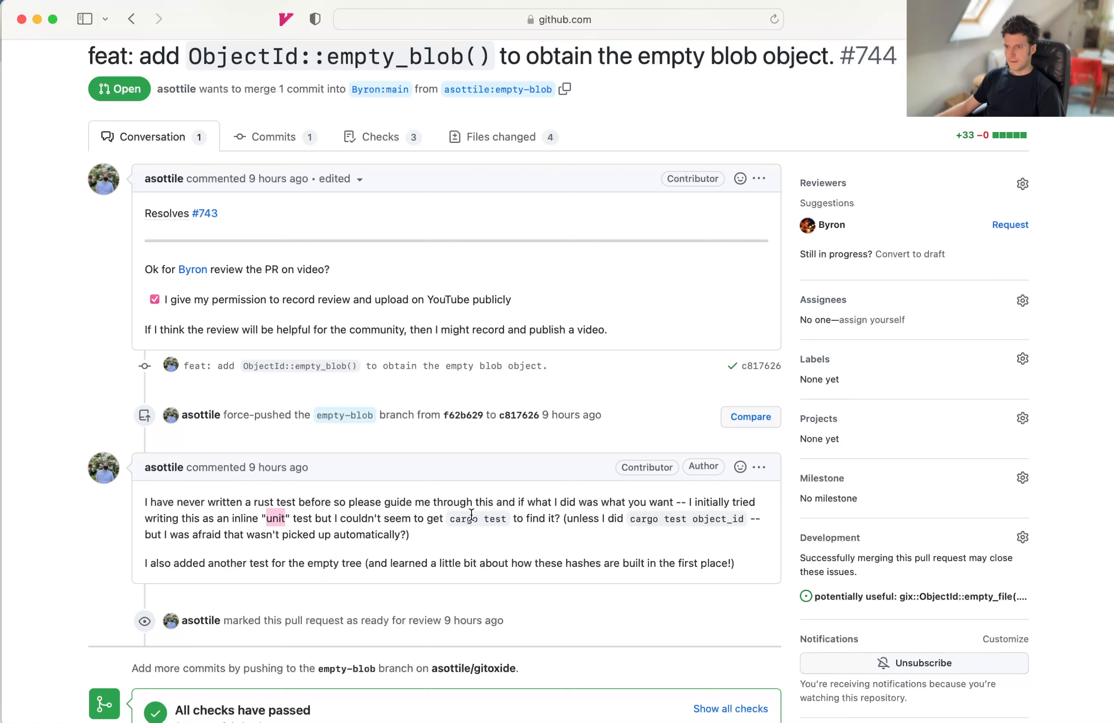
pyautogui.moveTo(170, 559)
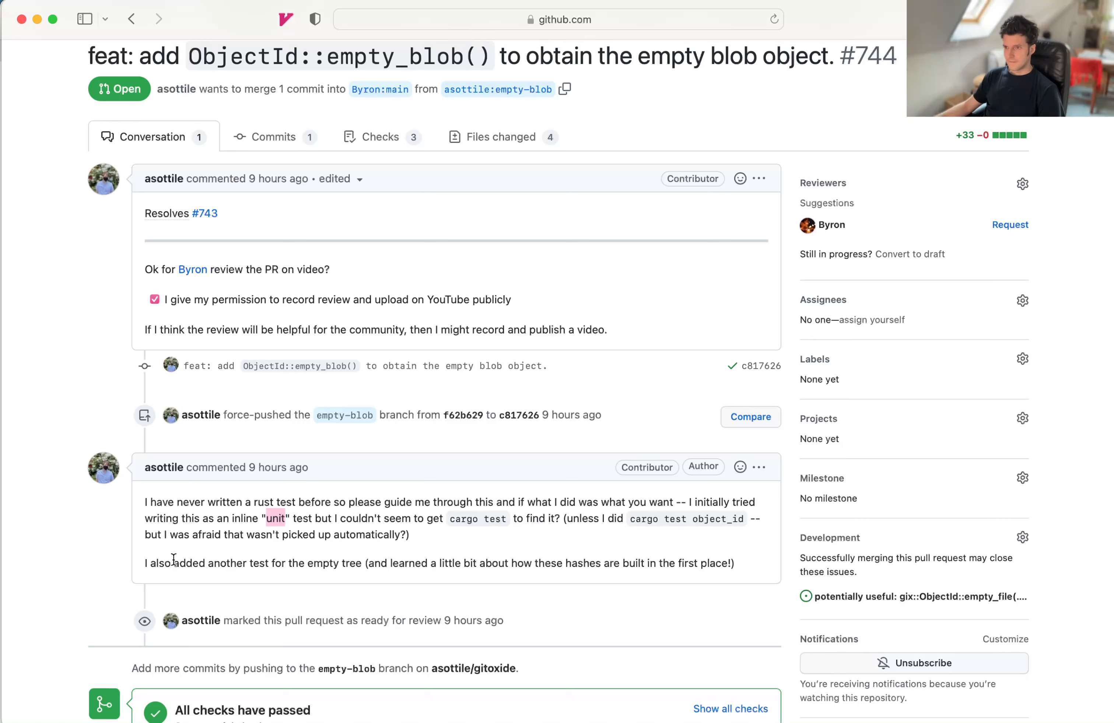
pyautogui.moveTo(206, 563); pyautogui.dragTo(735, 563)
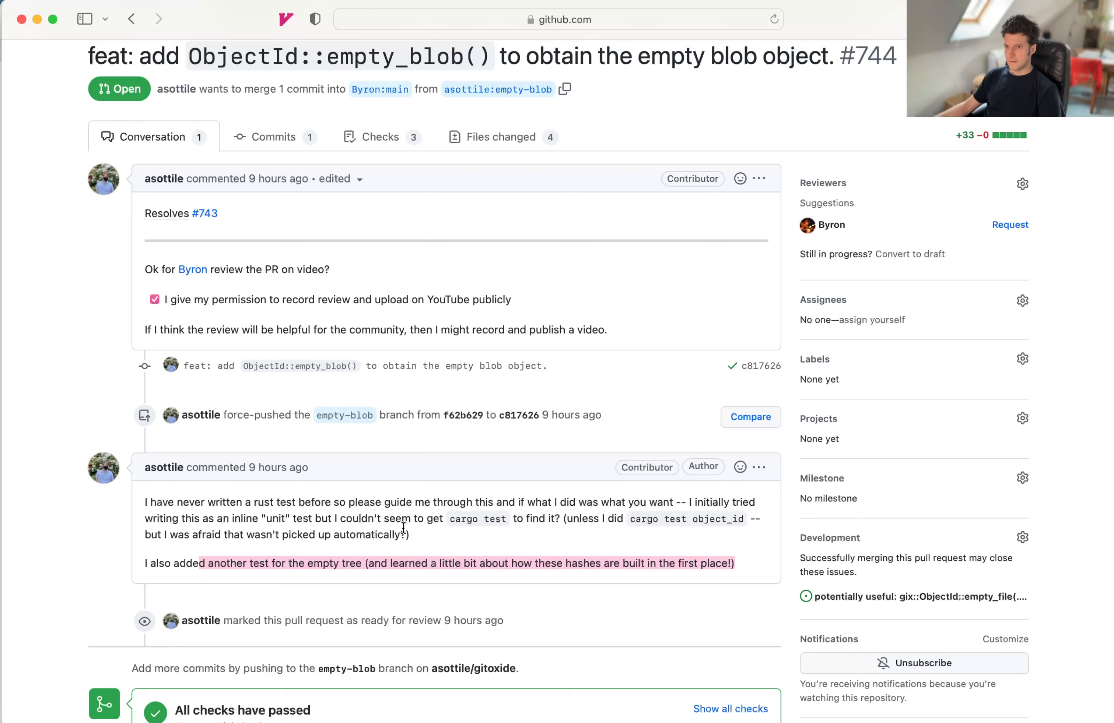
pyautogui.moveTo(458, 538)
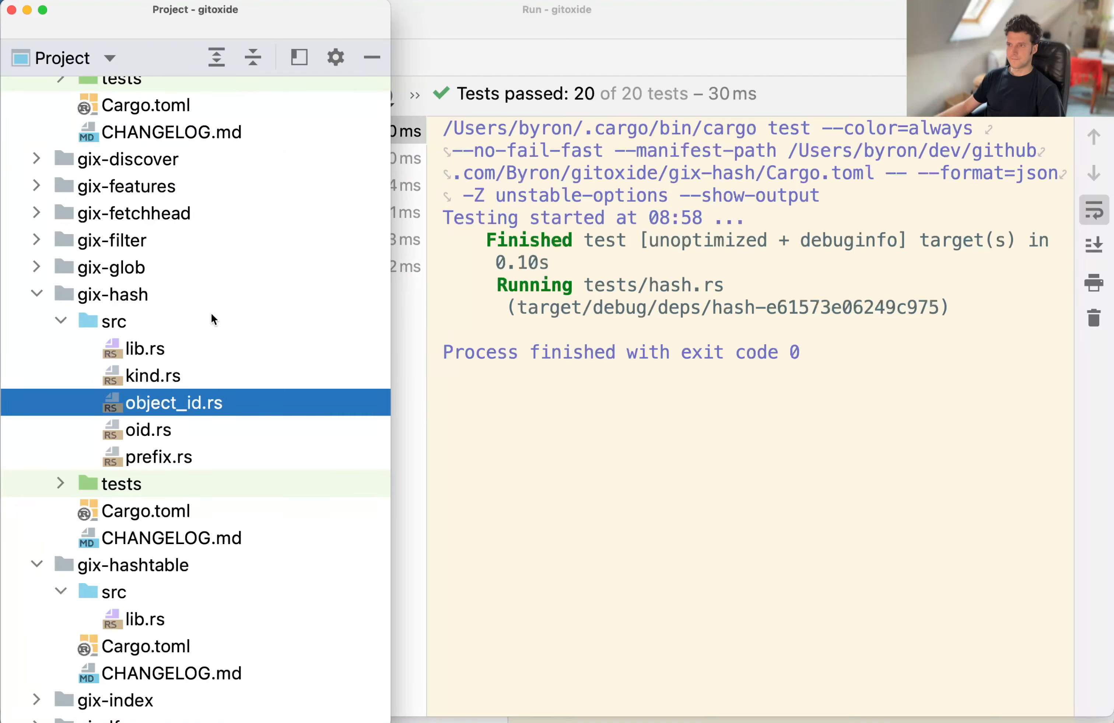
pyautogui.moveTo(198, 409)
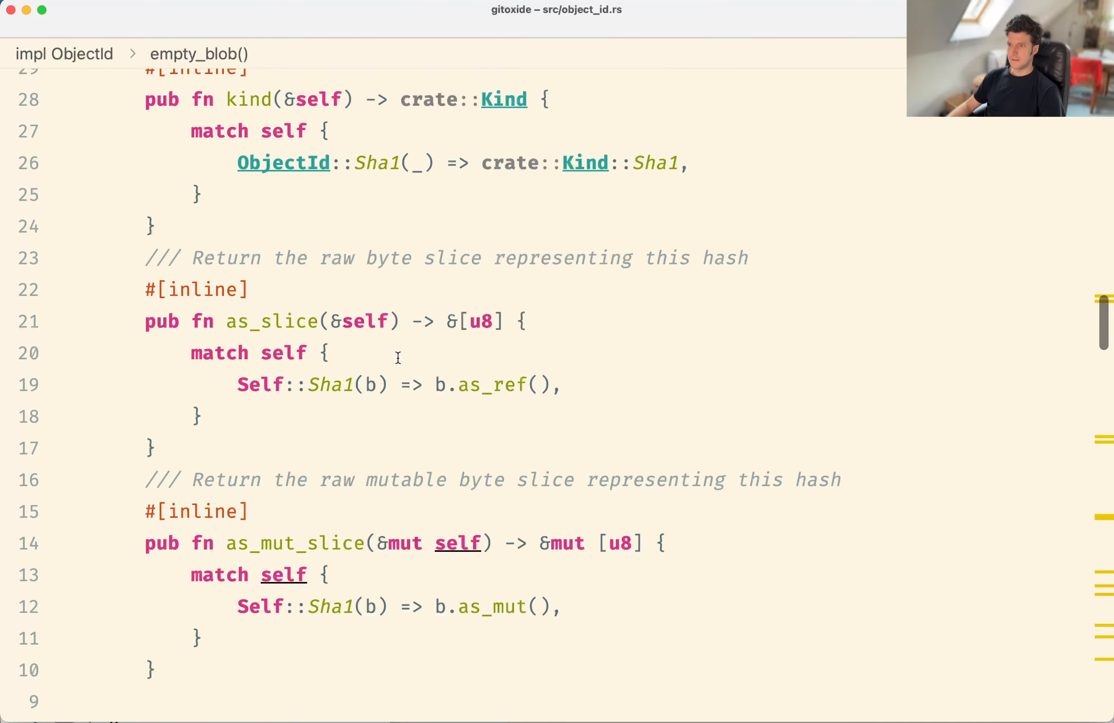
# Step: Review the gix-hash test run output showing 20 of 20 tests passed
pyautogui.scroll(-3)
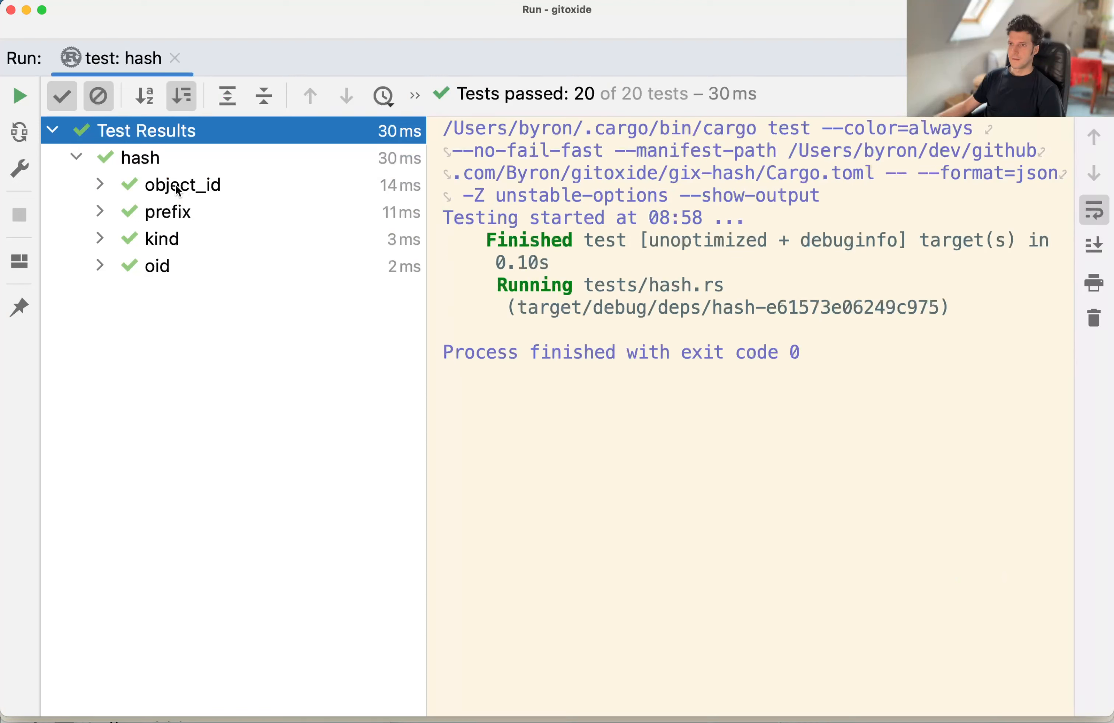
pyautogui.click(140, 157)
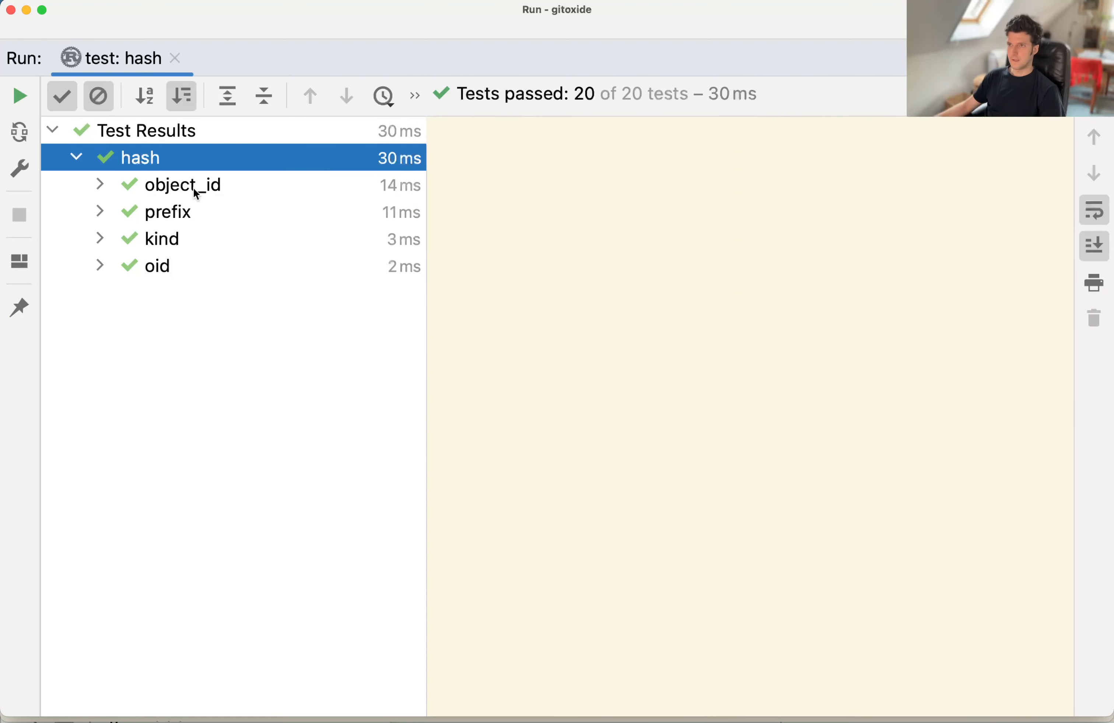
pyautogui.moveTo(181, 191)
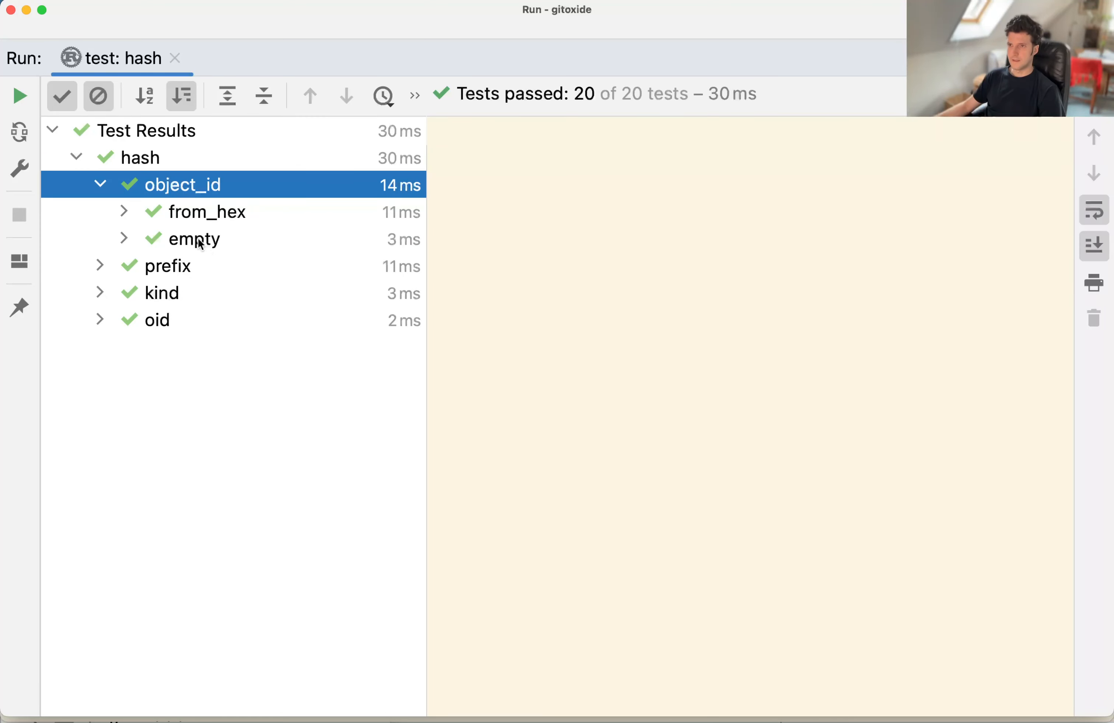
pyautogui.click(124, 238)
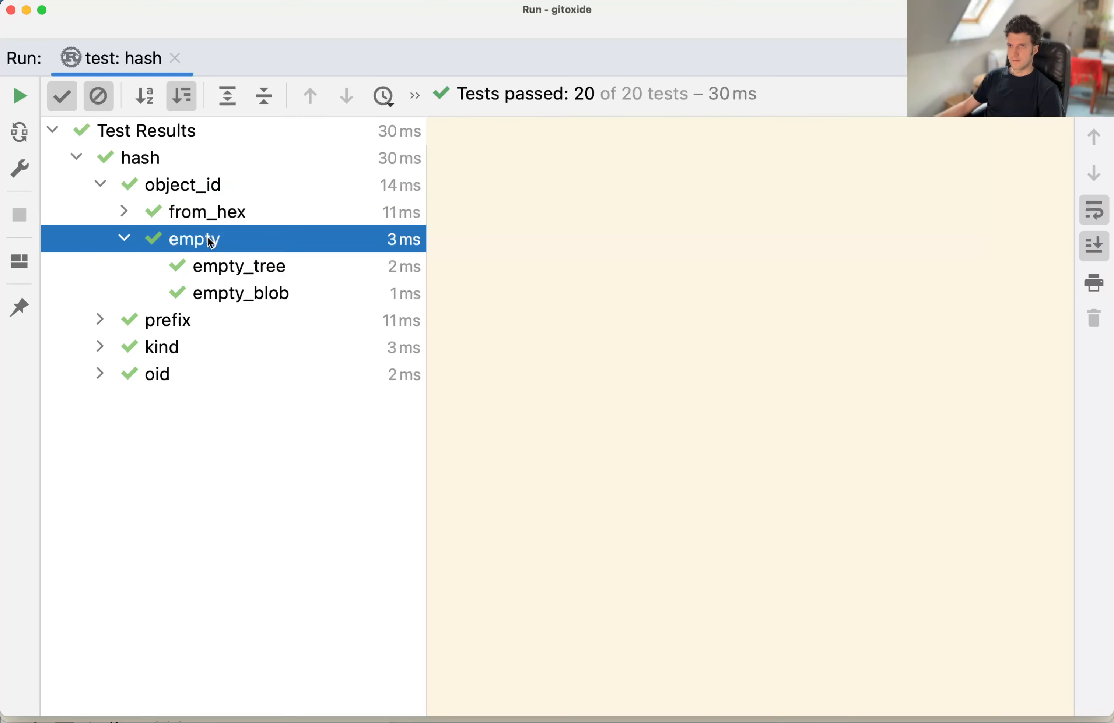
pyautogui.moveTo(249, 309)
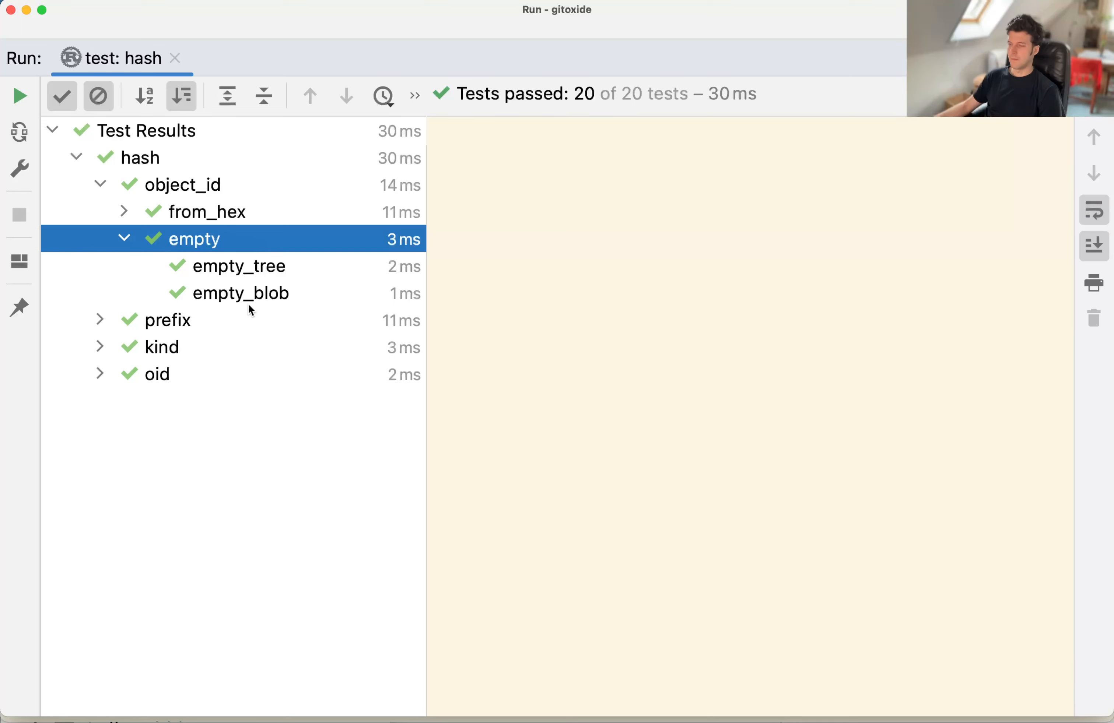
pyautogui.moveTo(211, 251)
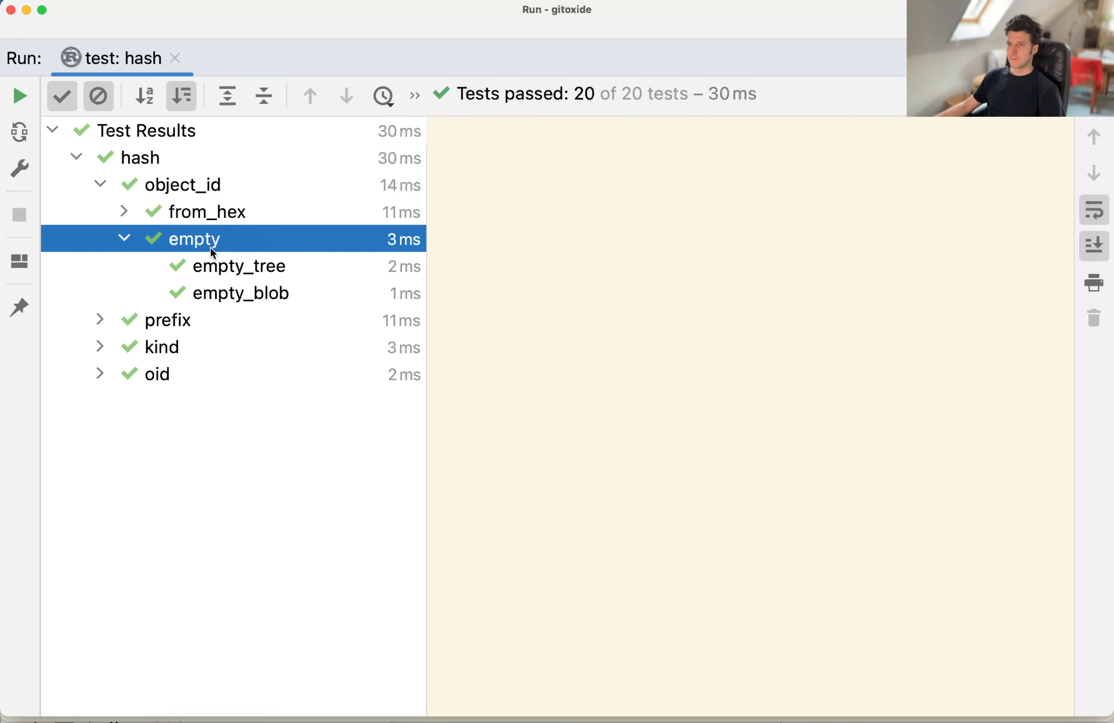
pyautogui.moveTo(249, 269)
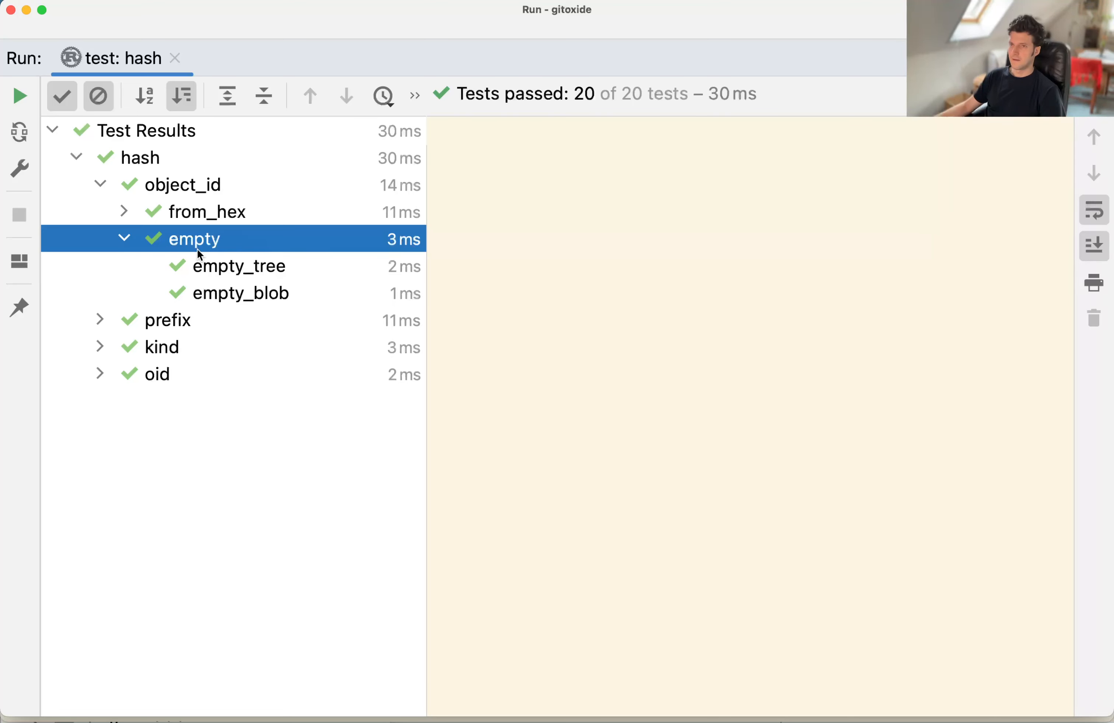
pyautogui.moveTo(266, 272)
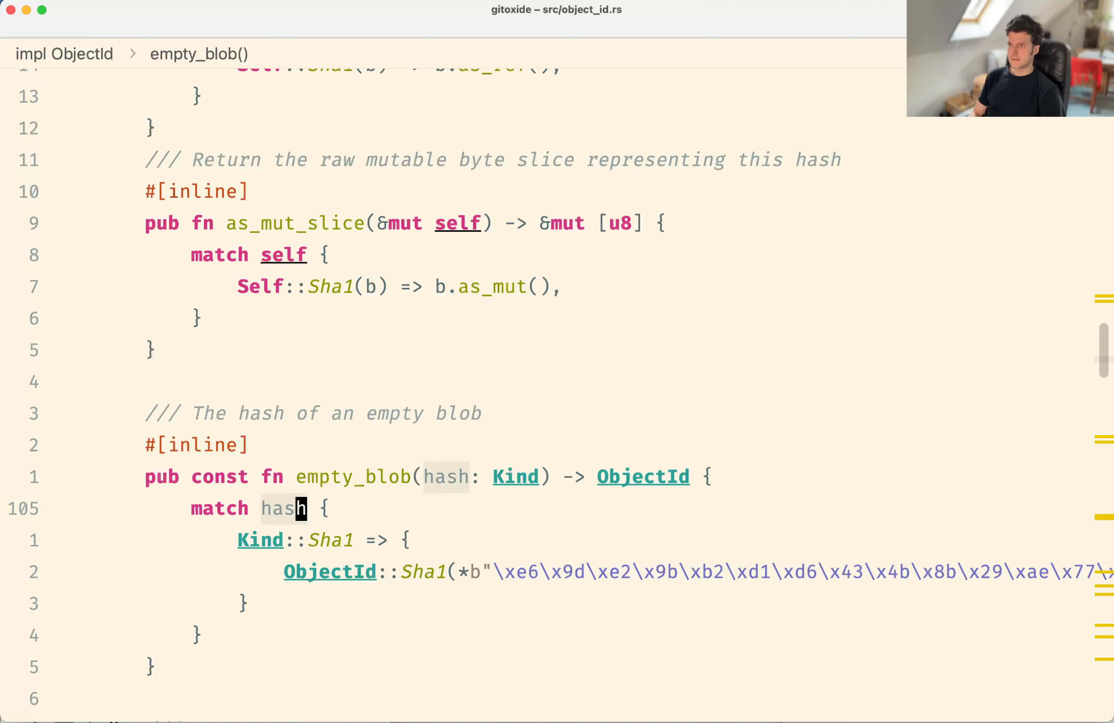
# Step: Browse object_id.rs, then view gix-hash/tests/object_id/mod.rs with its empty blob and tree tests
pyautogui.scroll(-3)
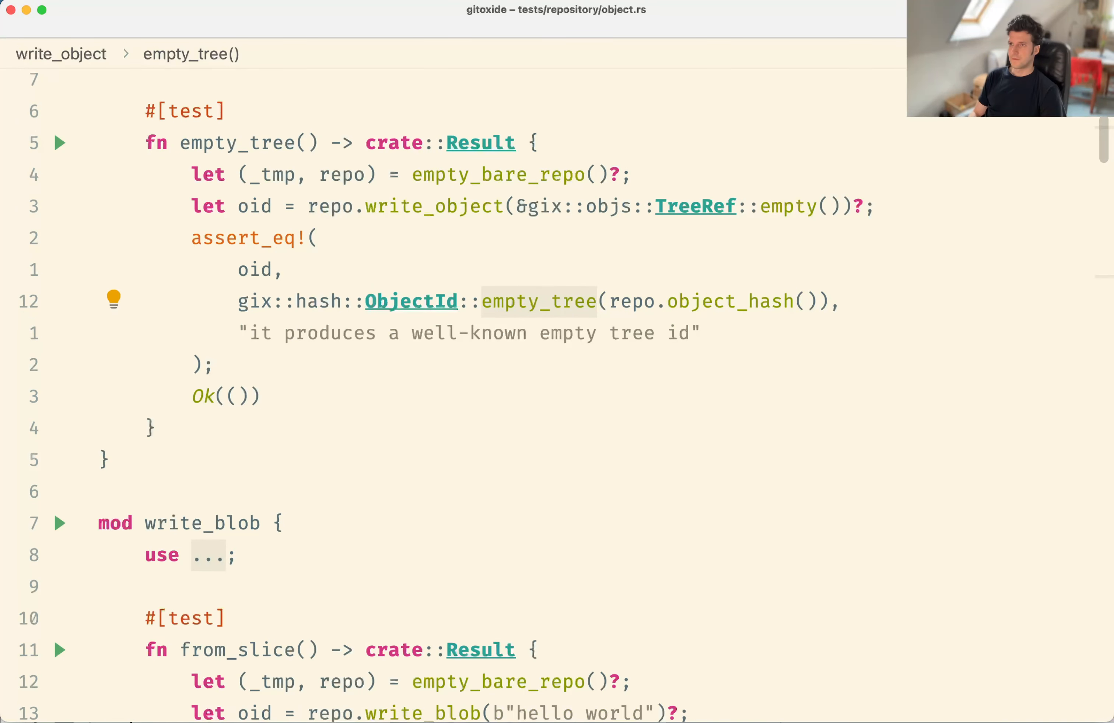
pyautogui.scroll(-3)
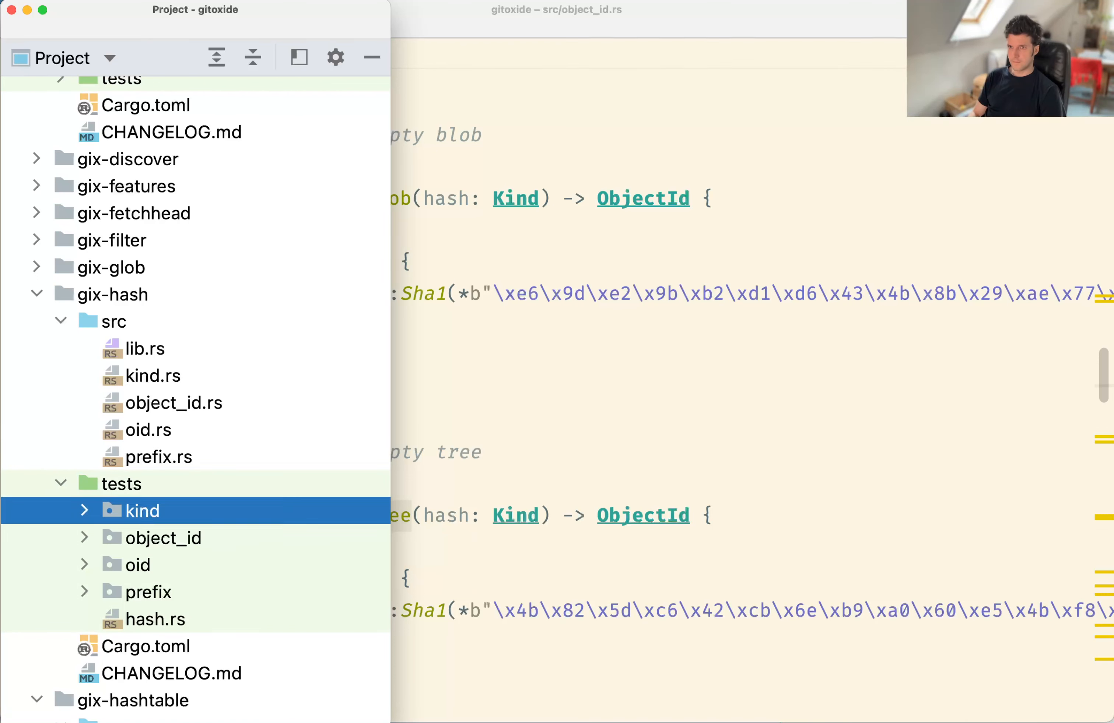
pyautogui.click(163, 537)
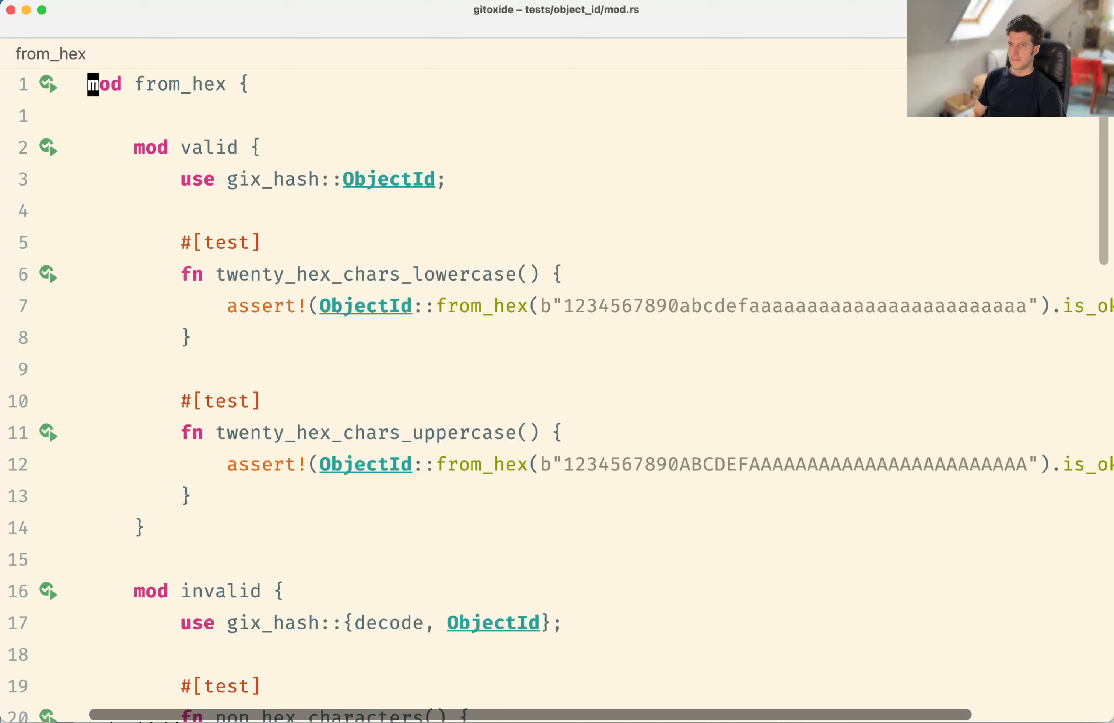
pyautogui.scroll(-3)
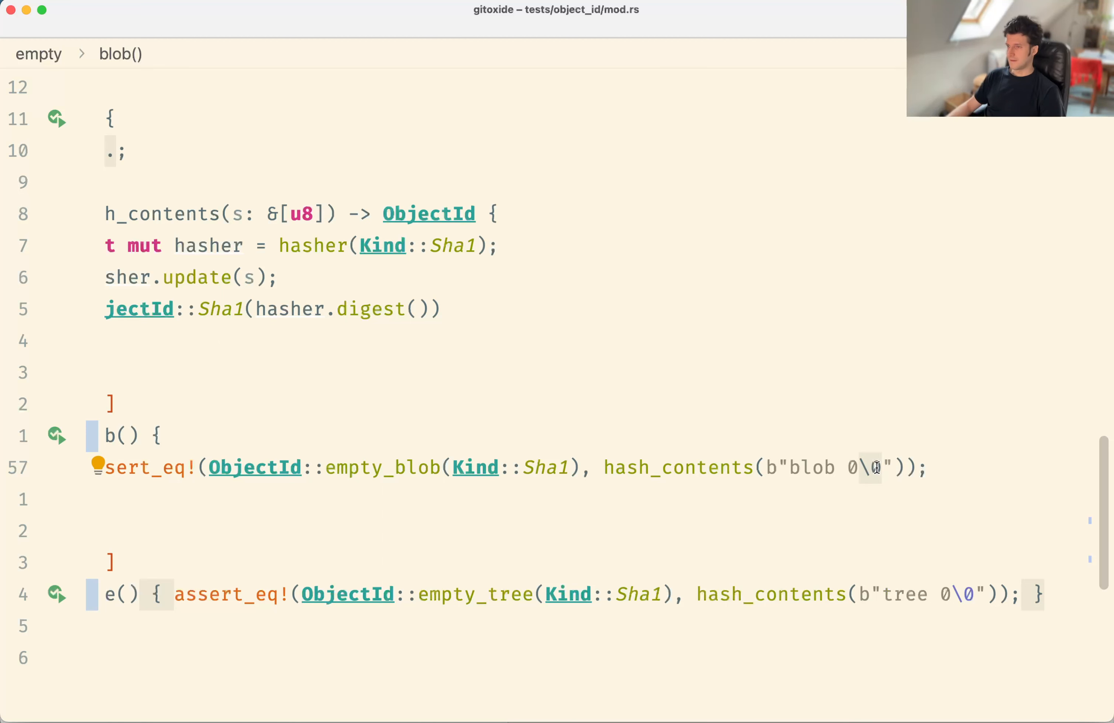
pyautogui.moveTo(864, 472)
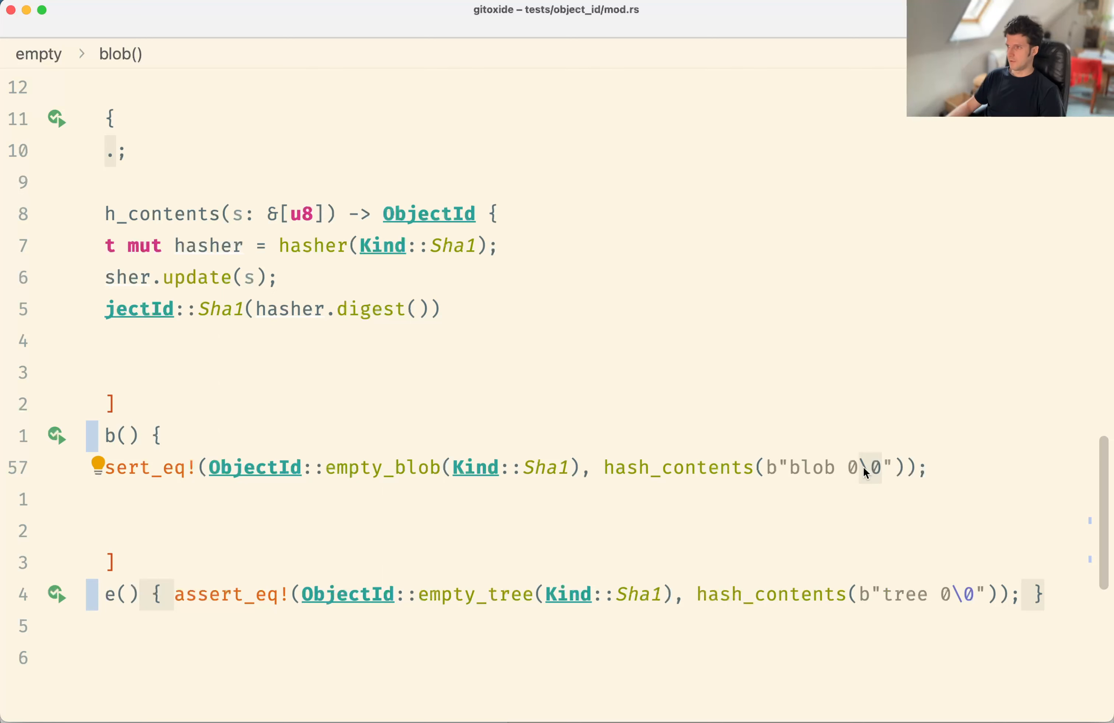
pyautogui.moveTo(873, 471)
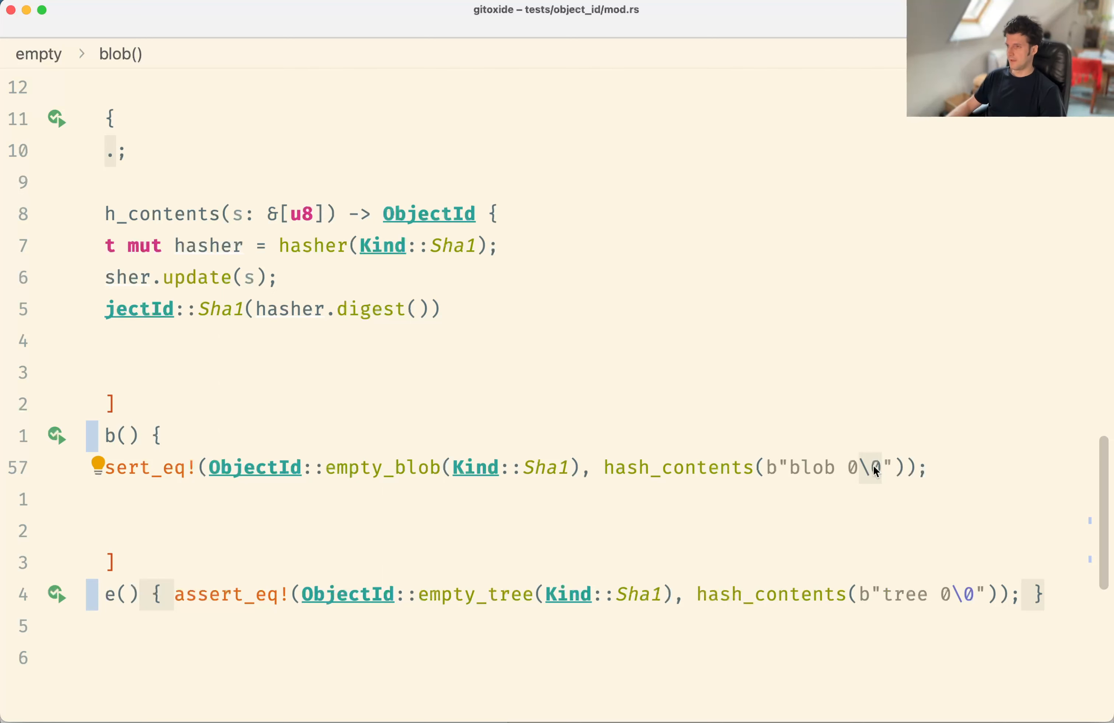
pyautogui.moveTo(867, 476)
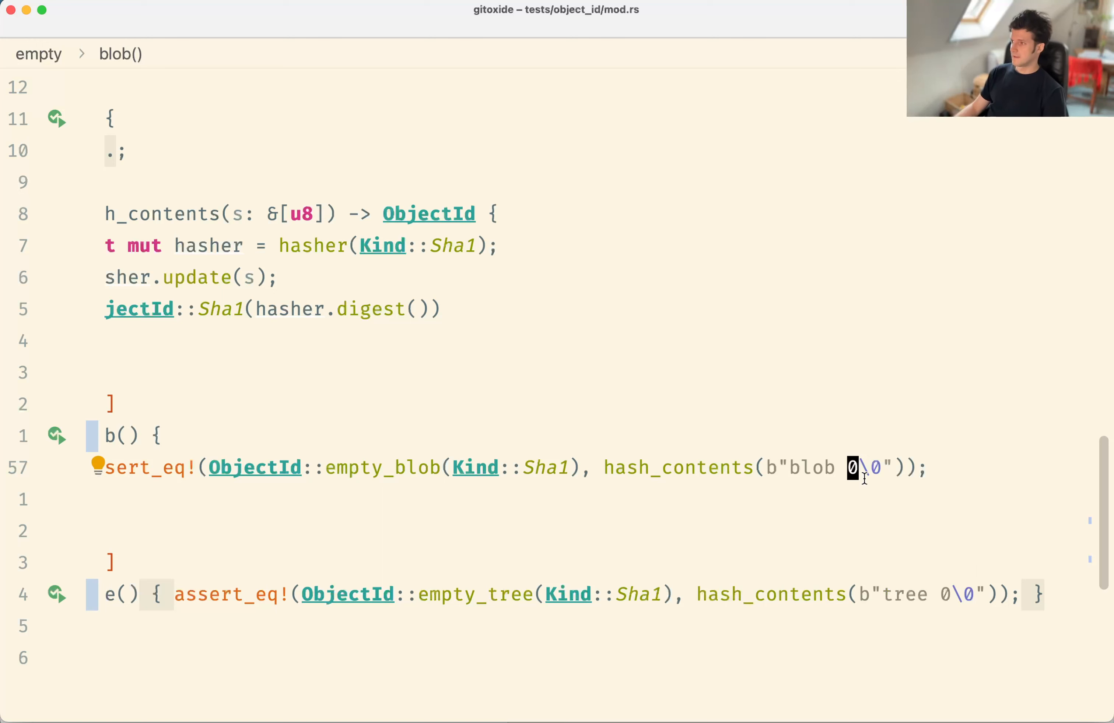
pyautogui.moveTo(475, 468)
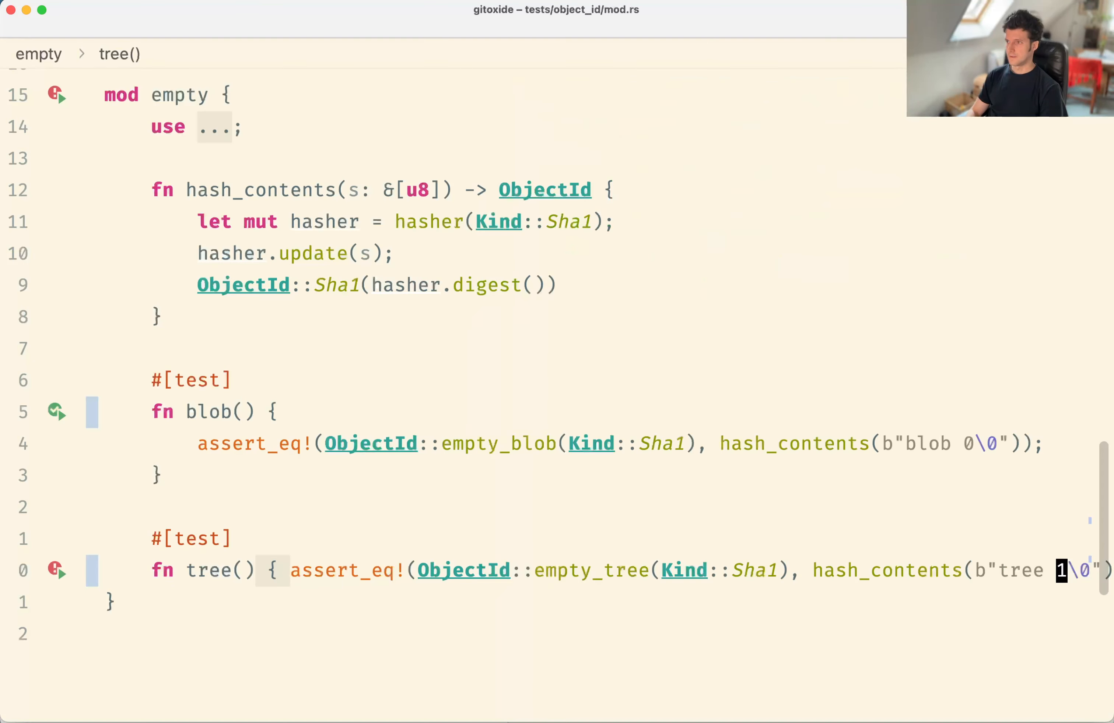
# Step: Restore the expected contents to b"tree 0\0" after the deliberately failing run
pyautogui.write('0')
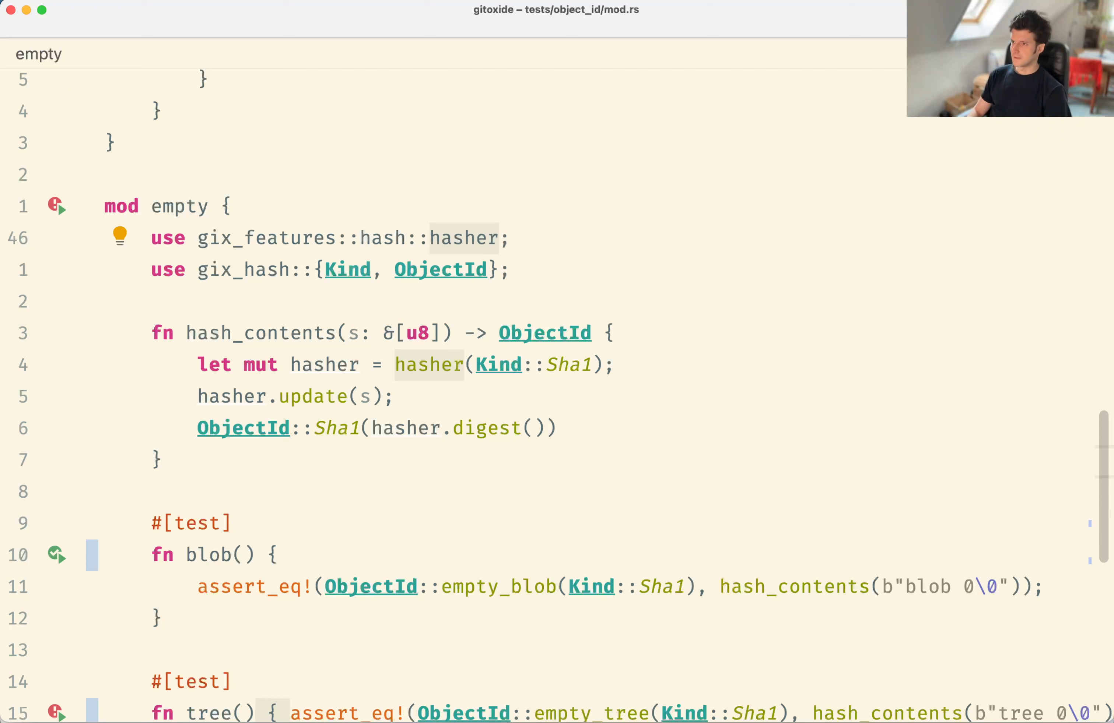
pyautogui.click(404, 270)
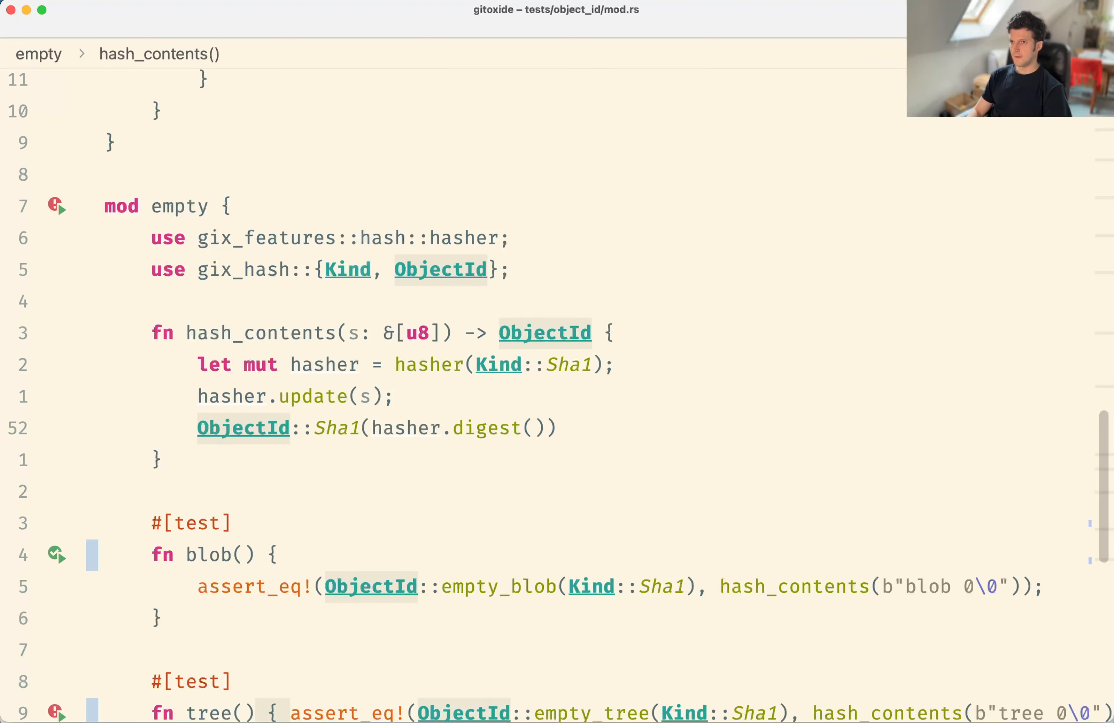
pyautogui.doubleClick(498, 365)
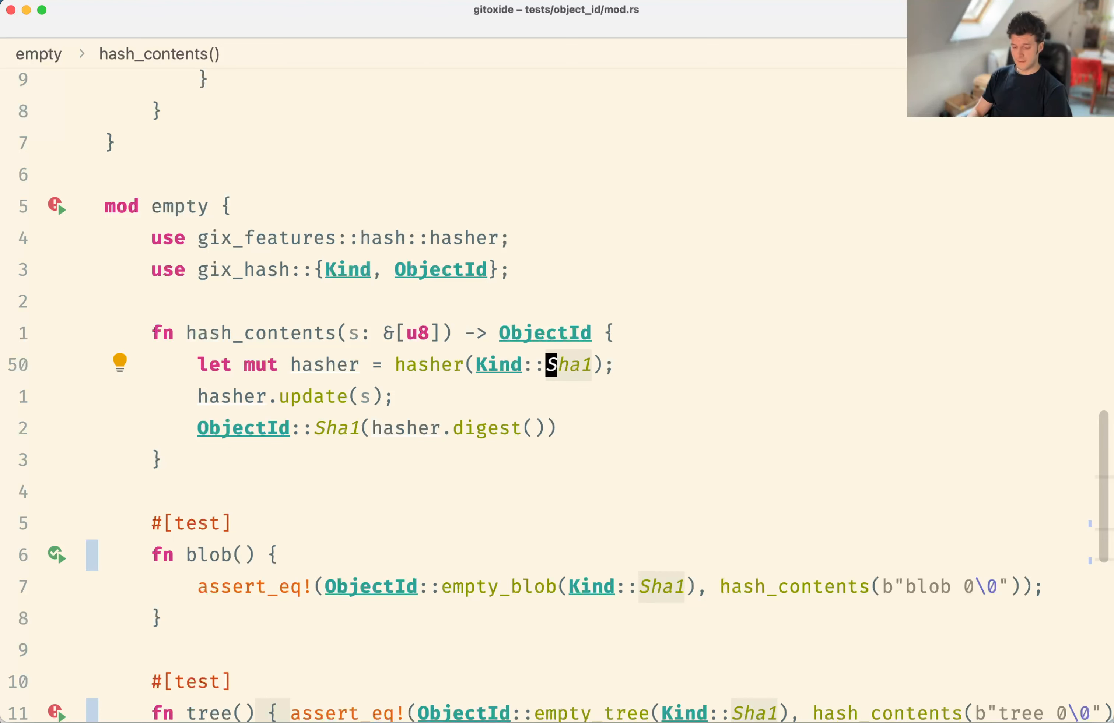
pyautogui.click(272, 555)
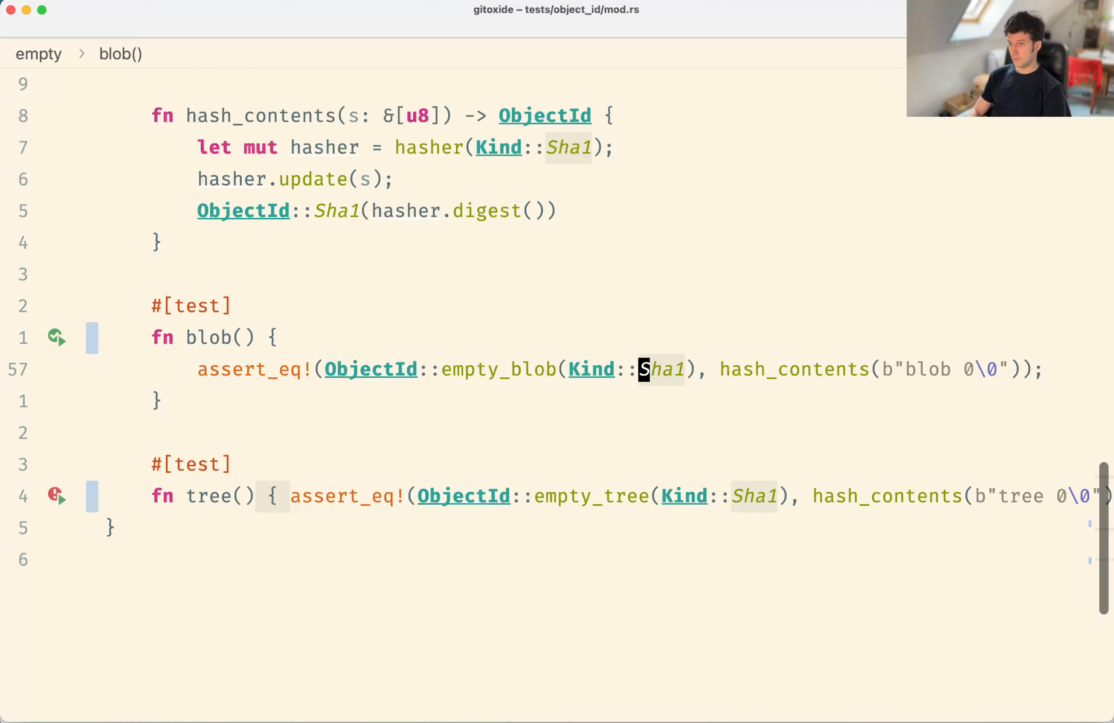
pyautogui.scroll(-3)
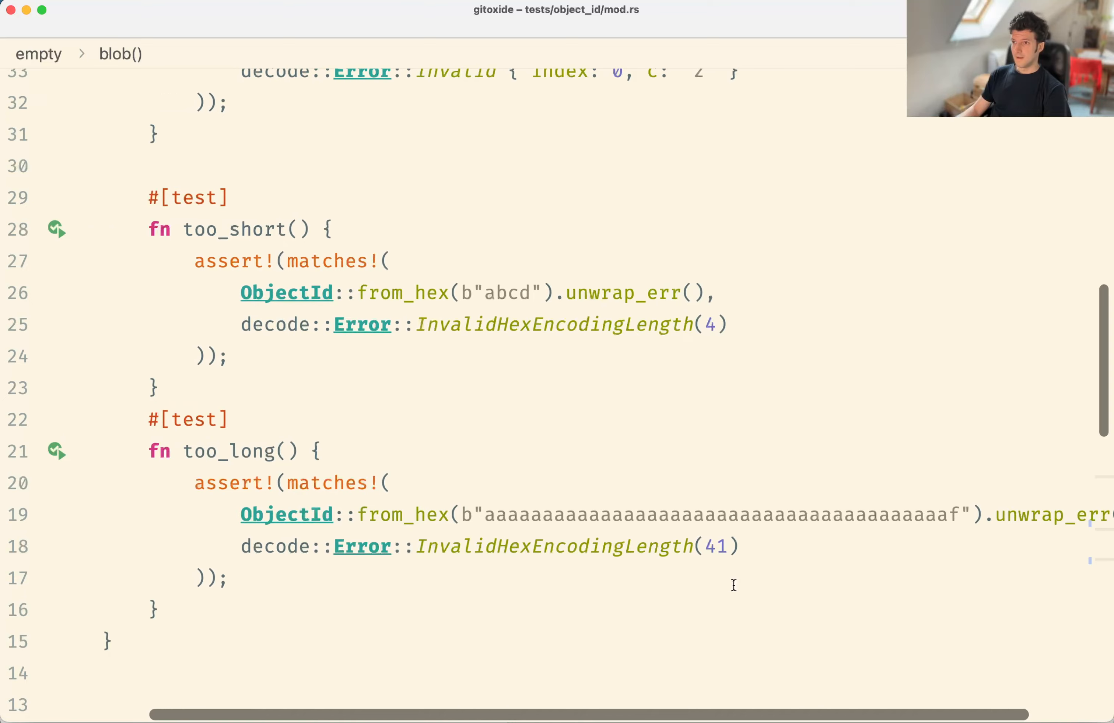
pyautogui.scroll(-3)
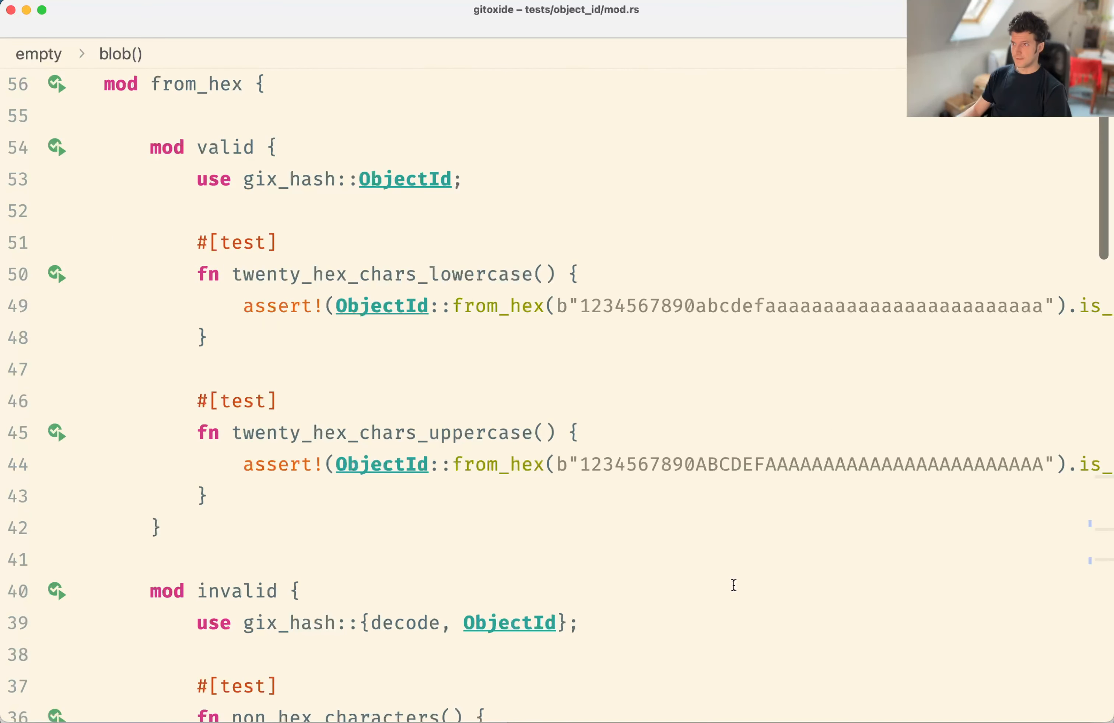
pyautogui.scroll(-3)
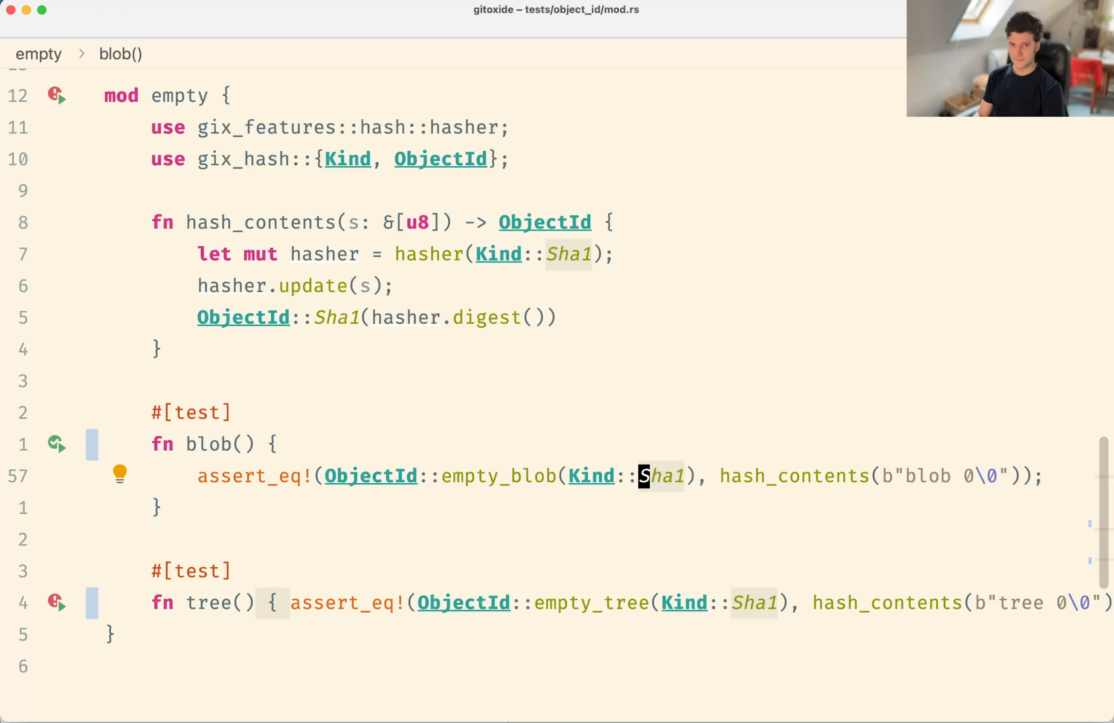
pyautogui.moveTo(547, 430)
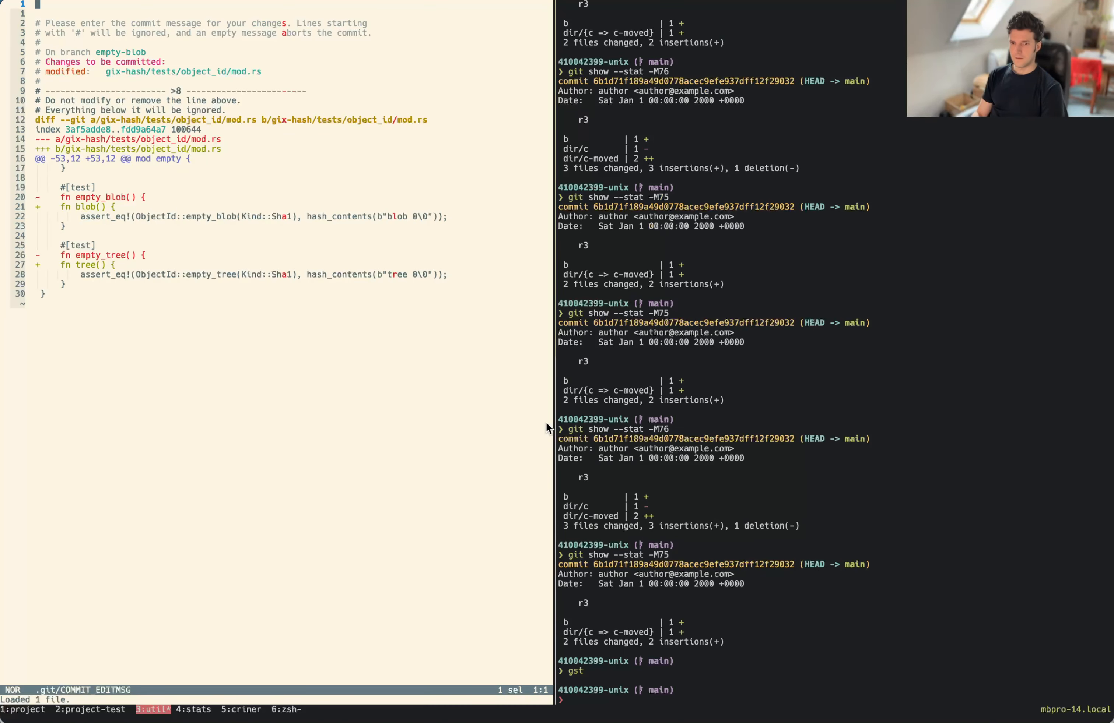
# Step: Commit the test renames on empty-blob with the message 'refactor'
pyautogui.write('refactor')
pyautogui.write('gp')
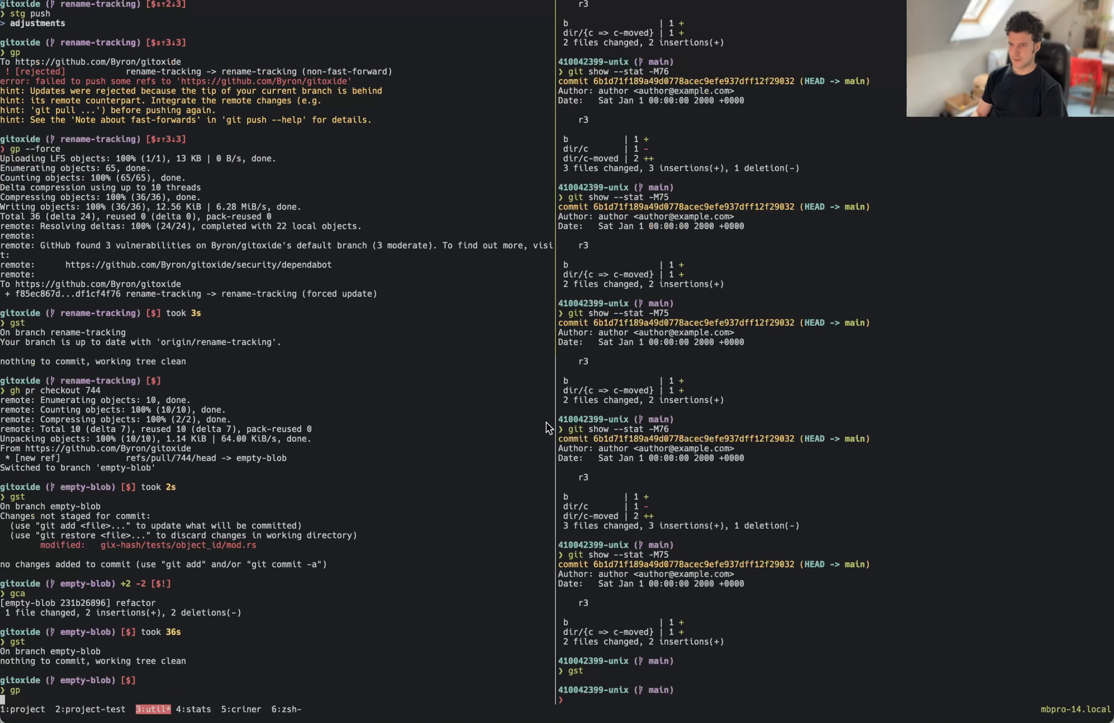
# Step: Push the refactor commit with gp, retrying with --no-verify after the authentication error
pyautogui.press('Enter')
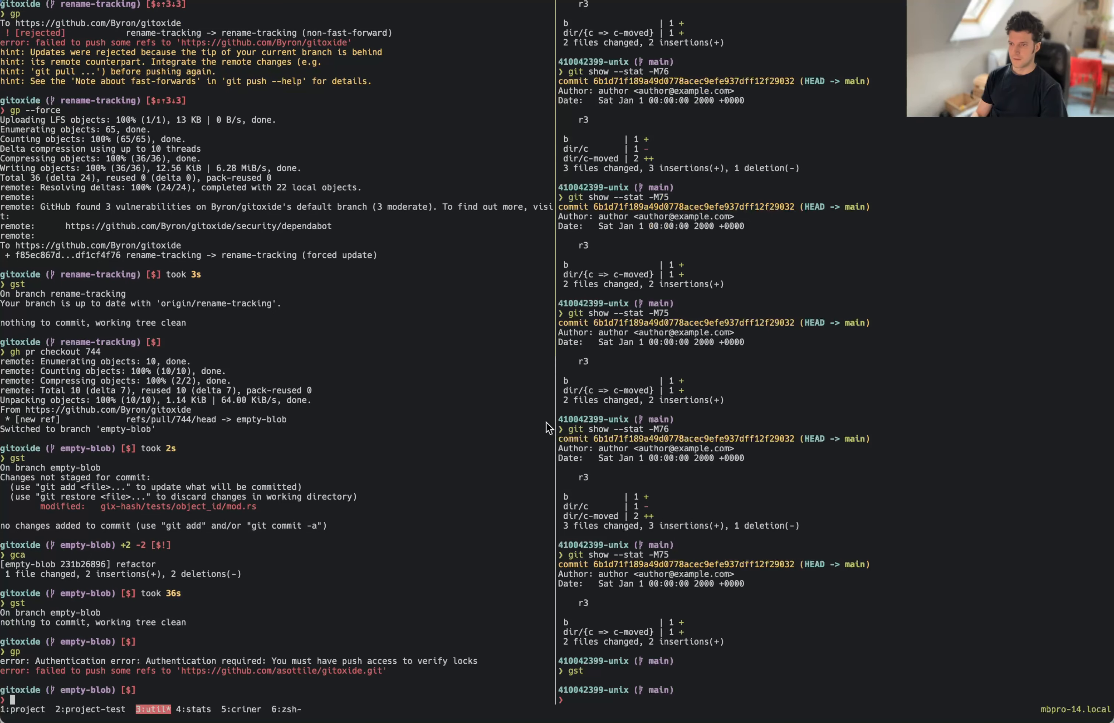
pyautogui.write('--no-verify')
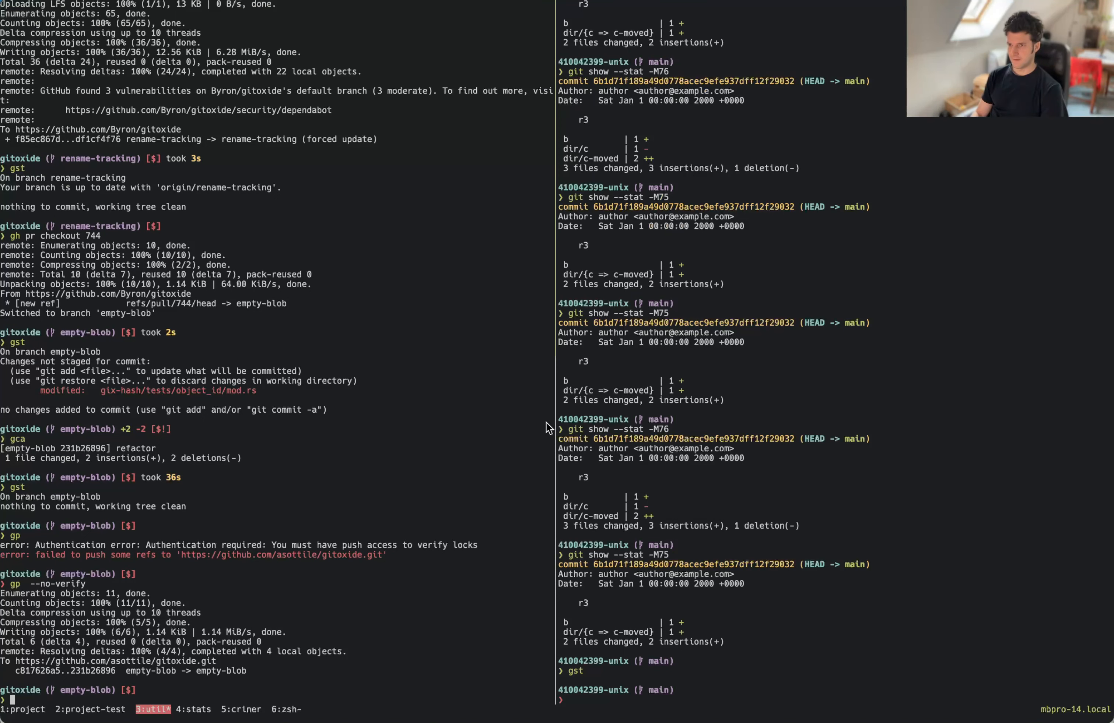
pyautogui.moveTo(196, 556)
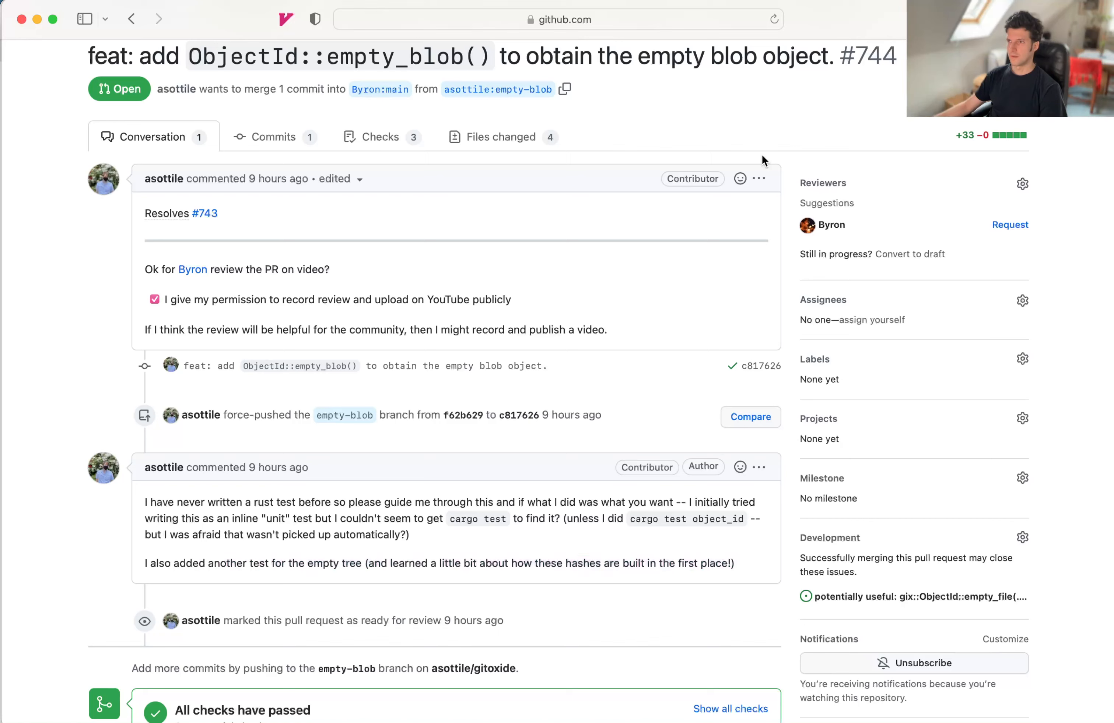
# Step: Check that PR #744 lists the refactor commit and that new checks are running
pyautogui.scroll(-3)
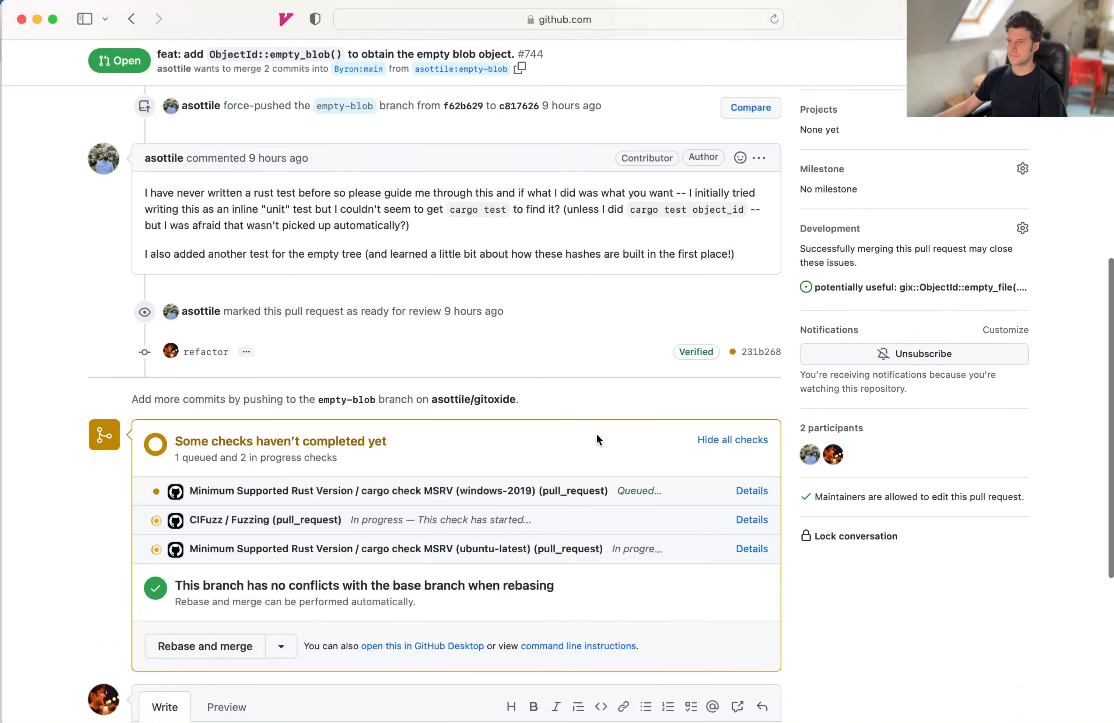
pyautogui.moveTo(612, 563)
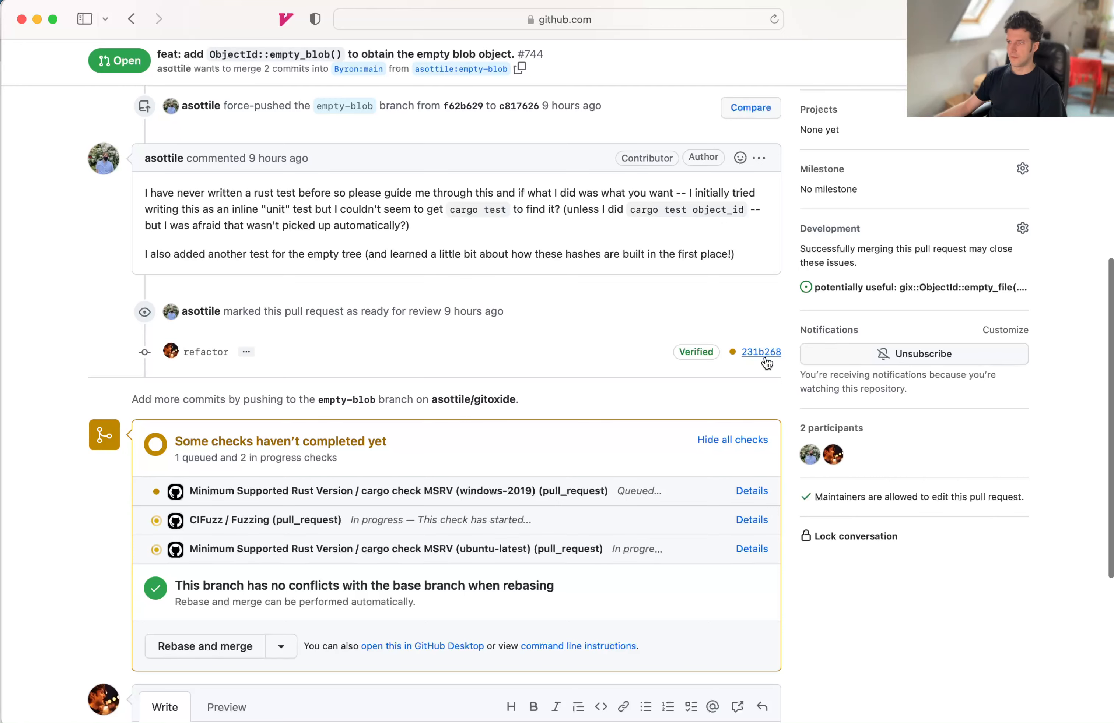
pyautogui.moveTo(642, 363)
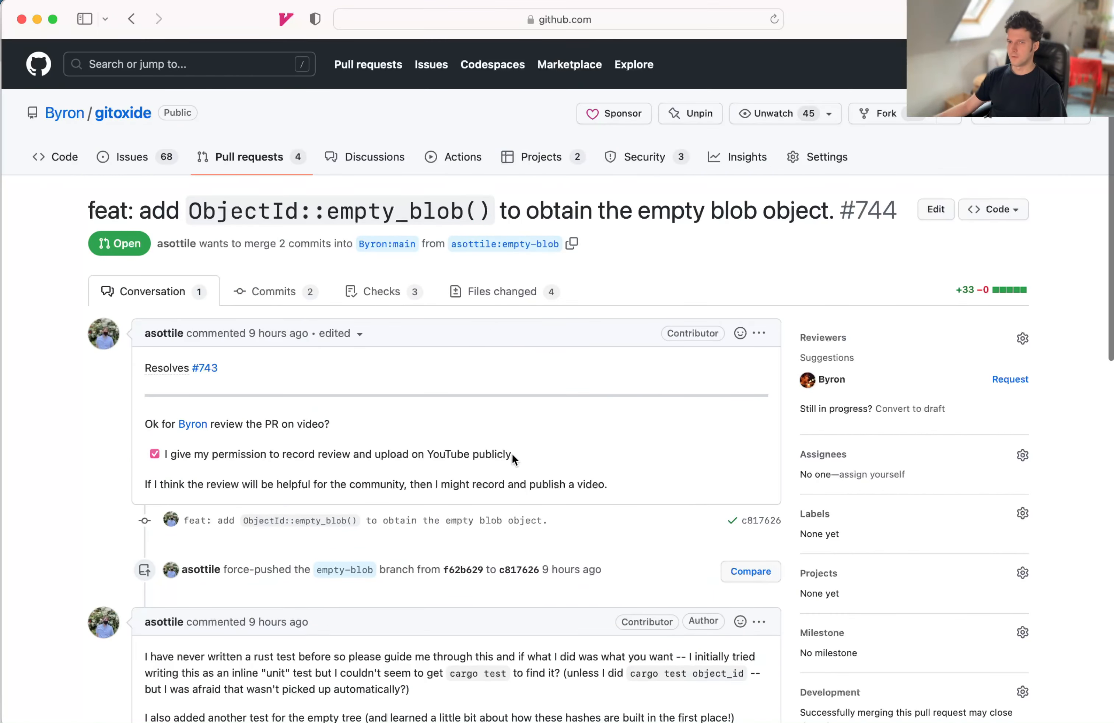
pyautogui.moveTo(425, 348)
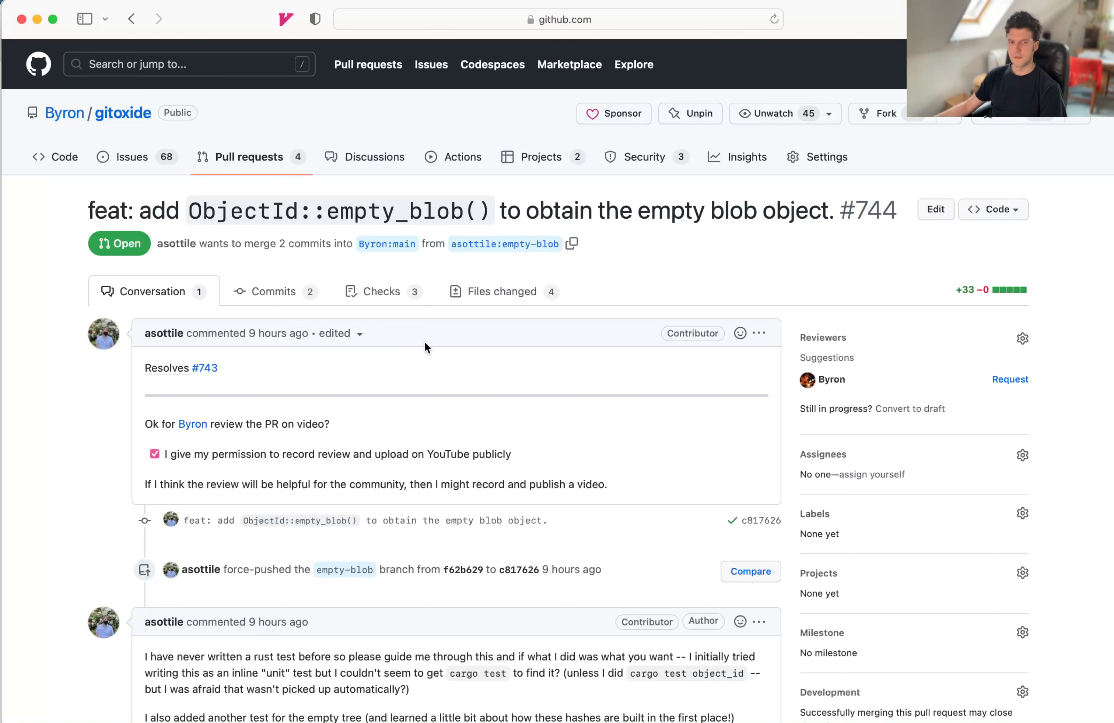
pyautogui.moveTo(552, 411)
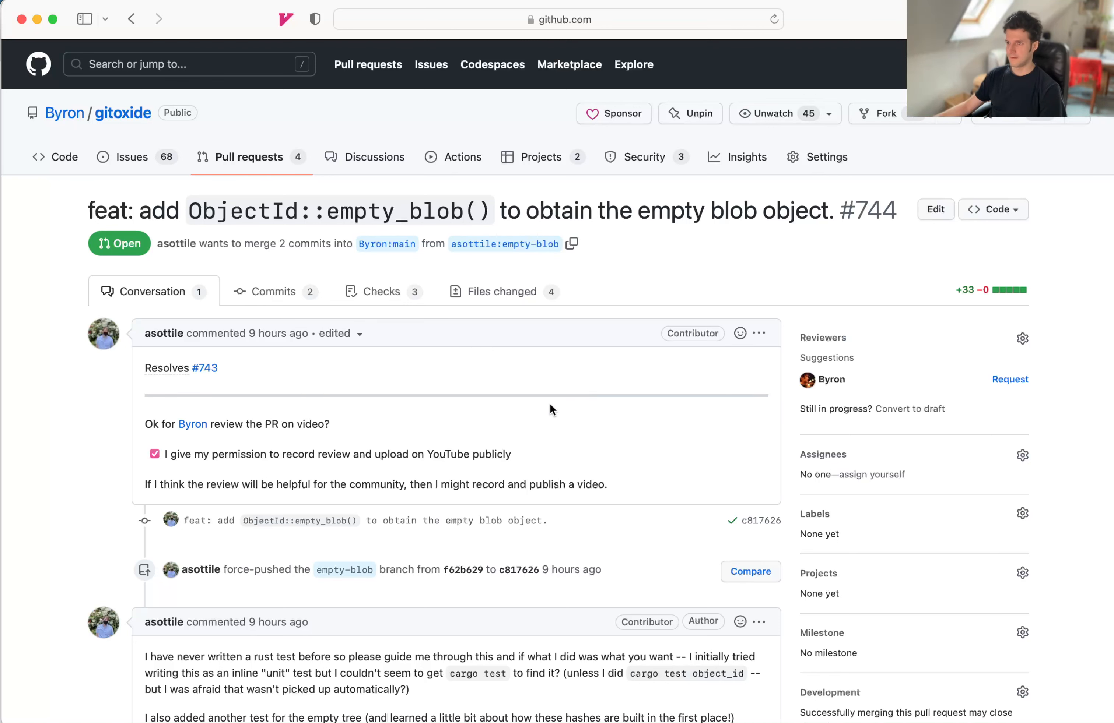
pyautogui.scroll(-3)
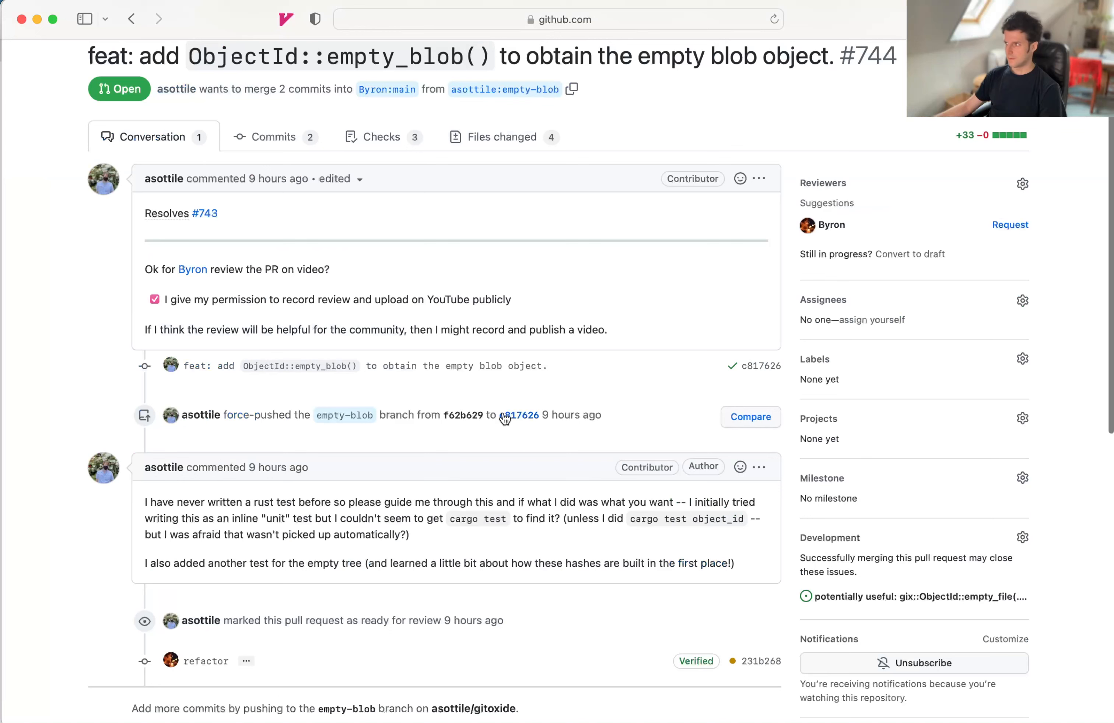